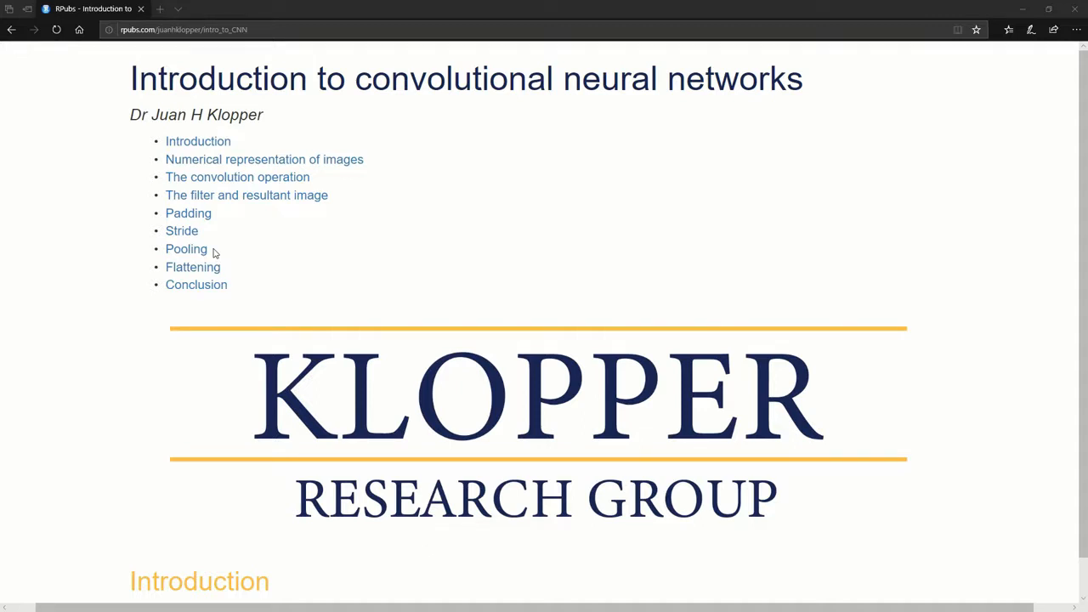
{"action": "scroll", "scroll_direction": "down", "scroll_amount": 3}
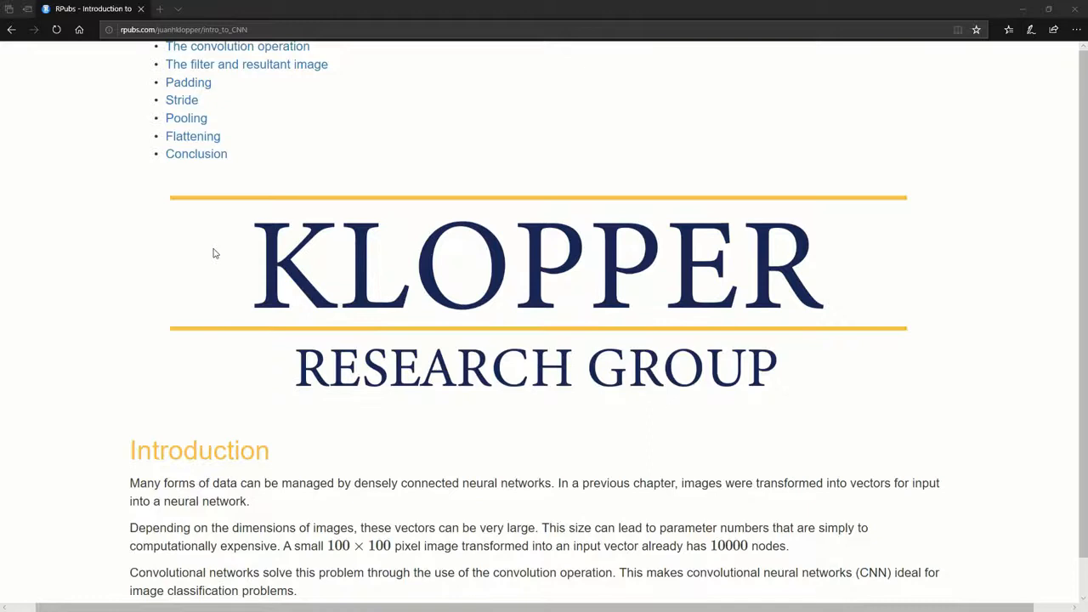
{"action": "scroll", "scroll_direction": "down", "scroll_amount": 3}
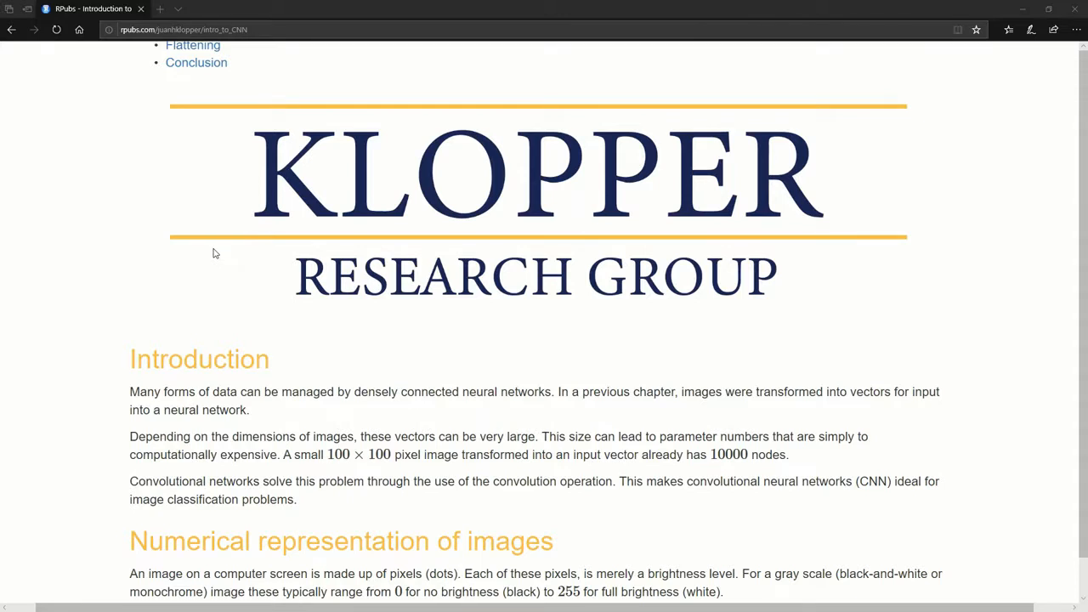
{"action": "scroll", "scroll_direction": "down", "scroll_amount": 3}
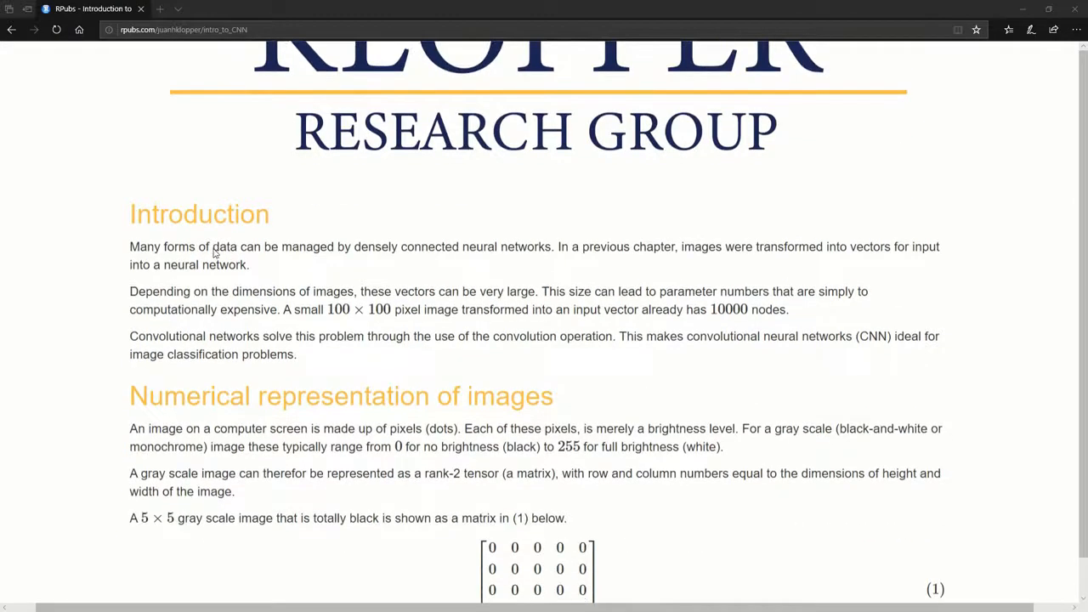
{"action": "scroll", "scroll_direction": "down", "scroll_amount": 3}
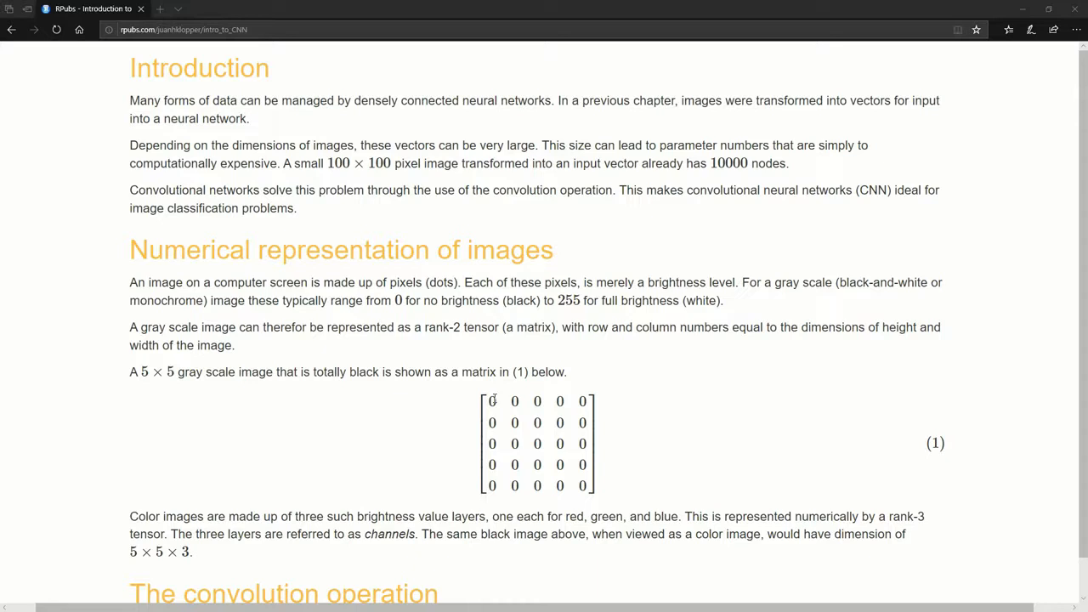
{"action": "mouse_move", "coordinate": [609, 451]}
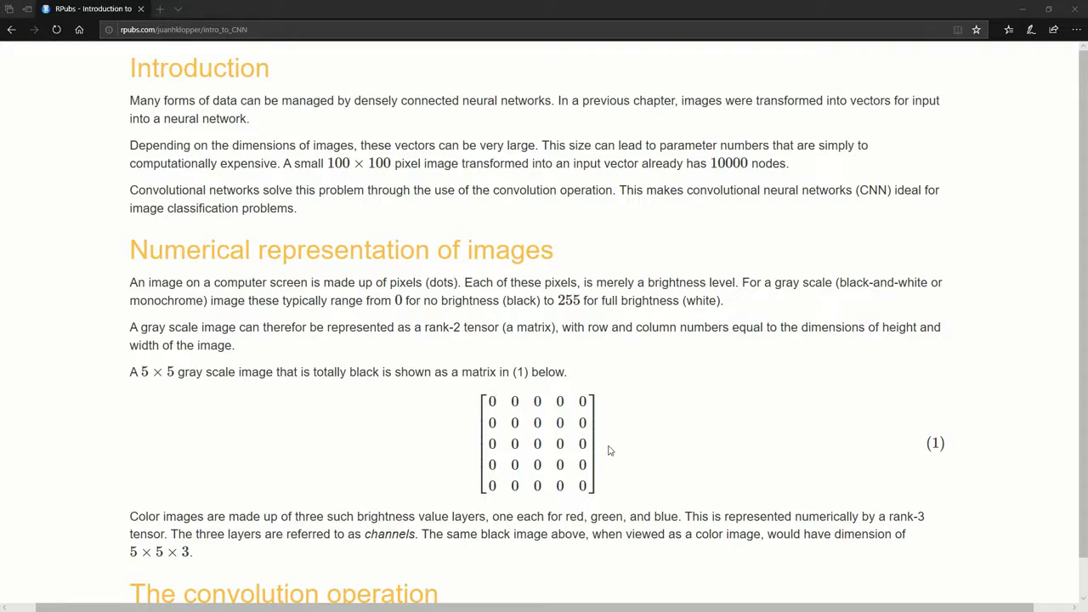
{"action": "mouse_move", "coordinate": [520, 462]}
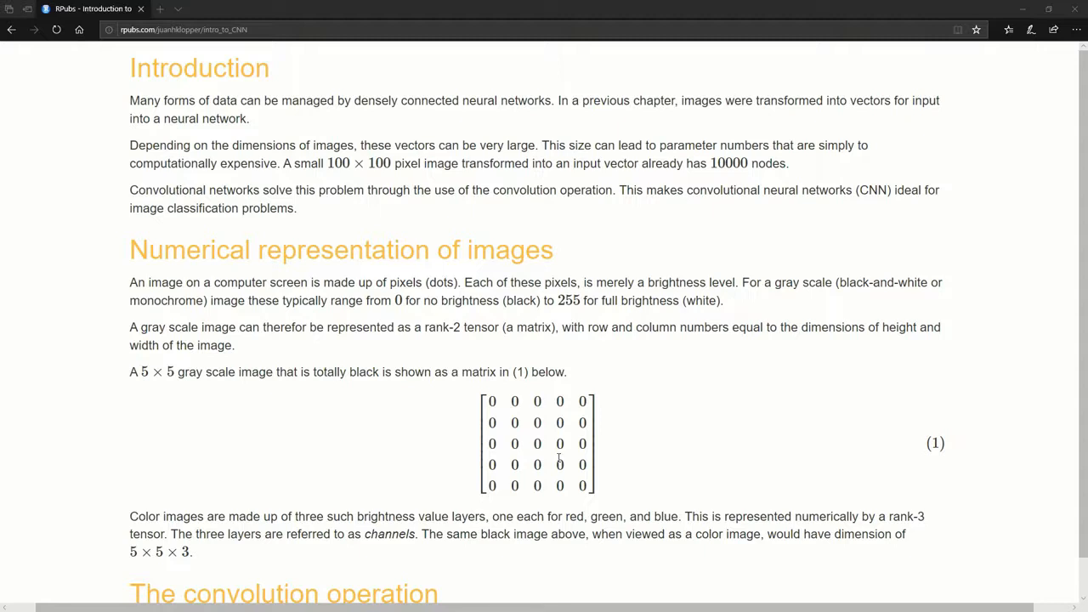
{"action": "scroll", "scroll_direction": "up", "scroll_amount": 3}
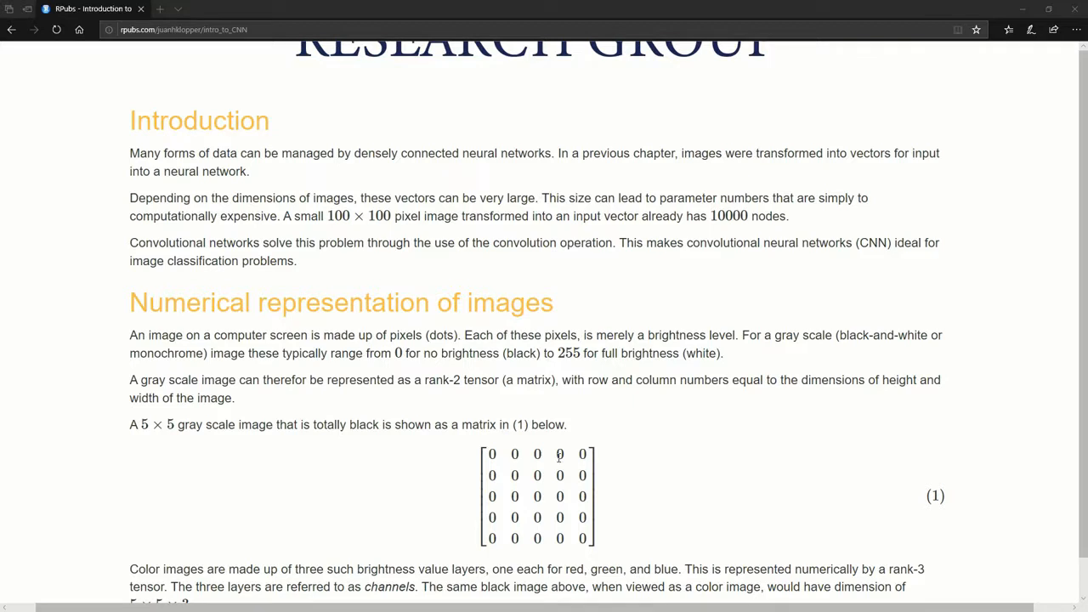
{"action": "scroll", "scroll_direction": "up", "scroll_amount": 3}
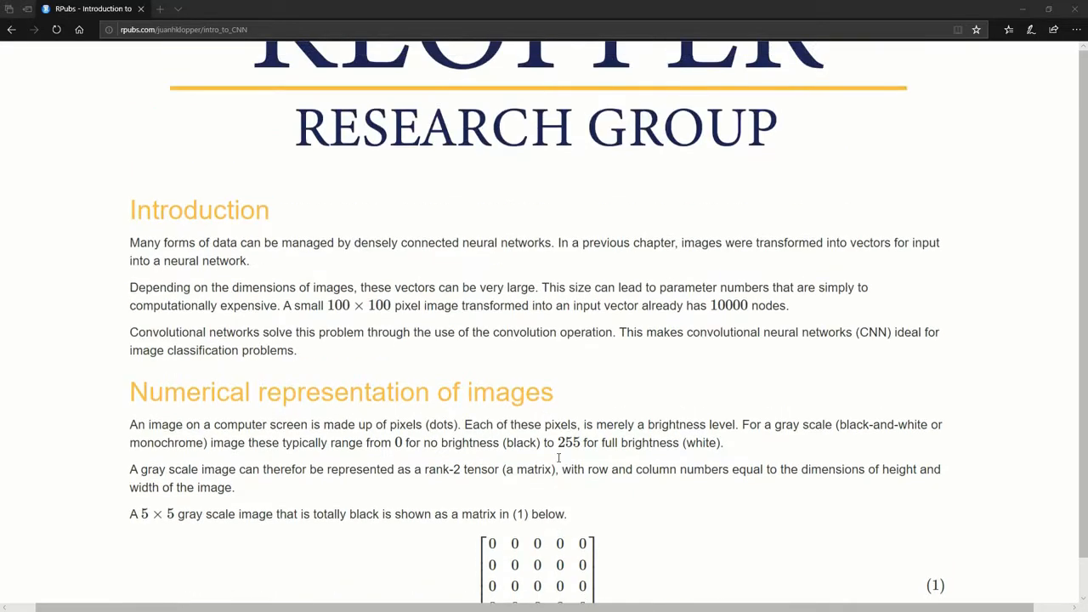
{"action": "scroll", "scroll_direction": "down", "scroll_amount": 3}
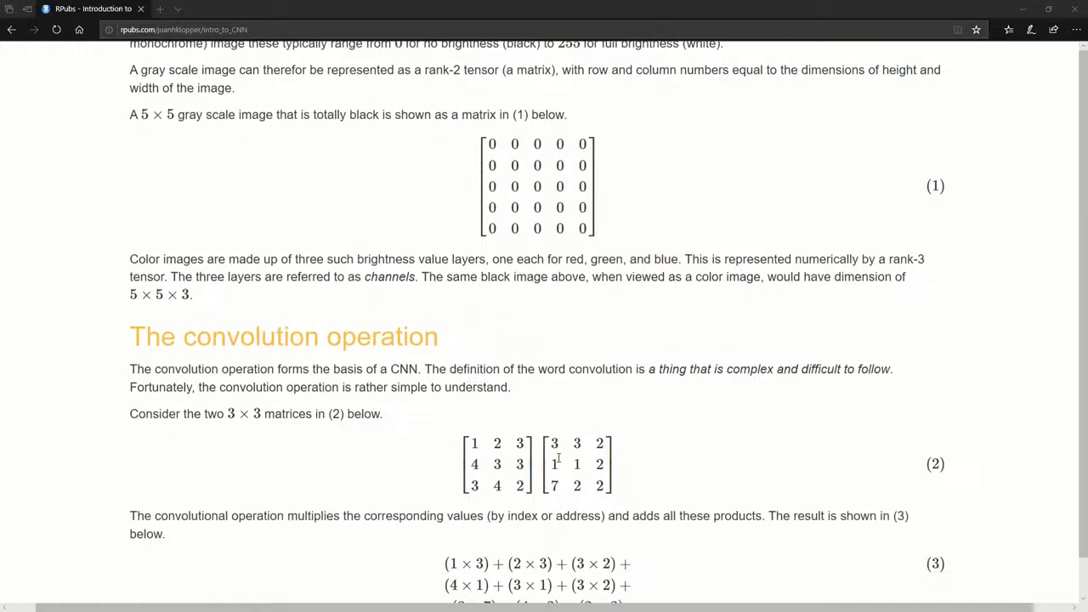
{"action": "scroll", "scroll_direction": "down", "scroll_amount": 3}
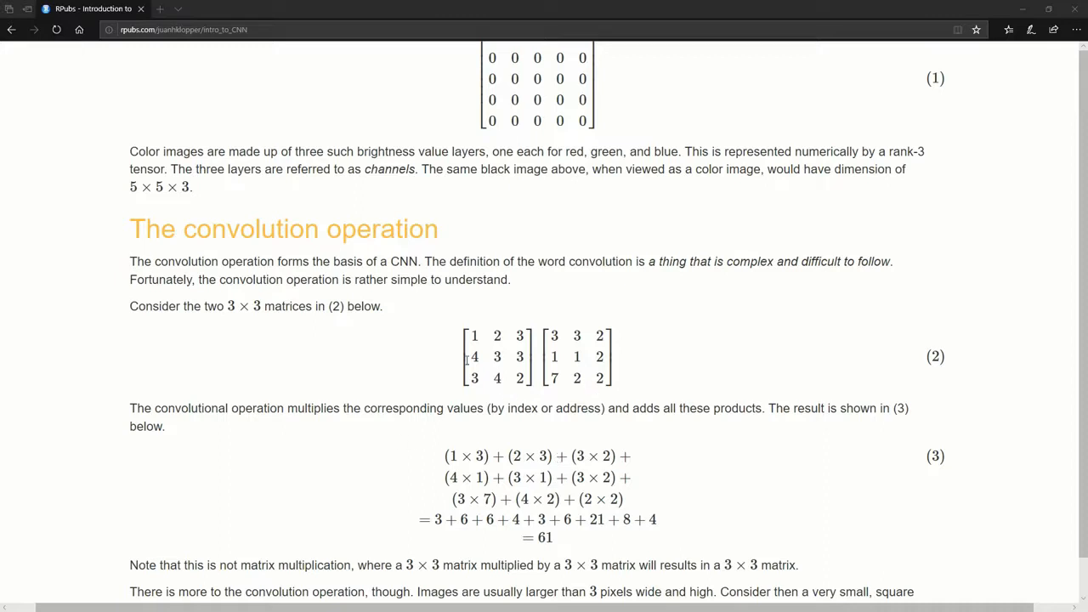
{"action": "mouse_move", "coordinate": [608, 371]}
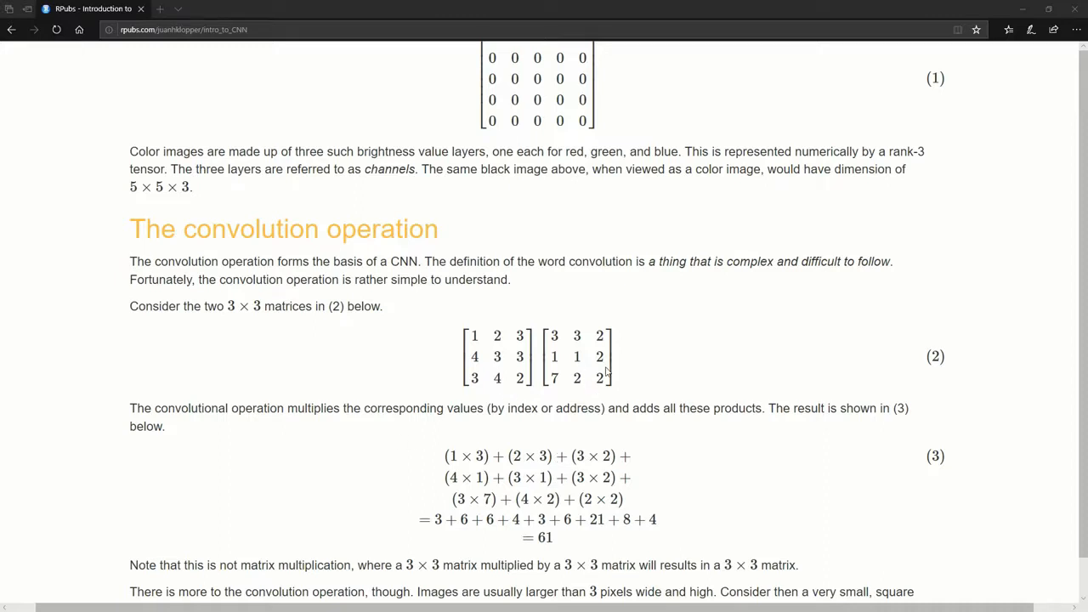
{"action": "mouse_move", "coordinate": [501, 371]}
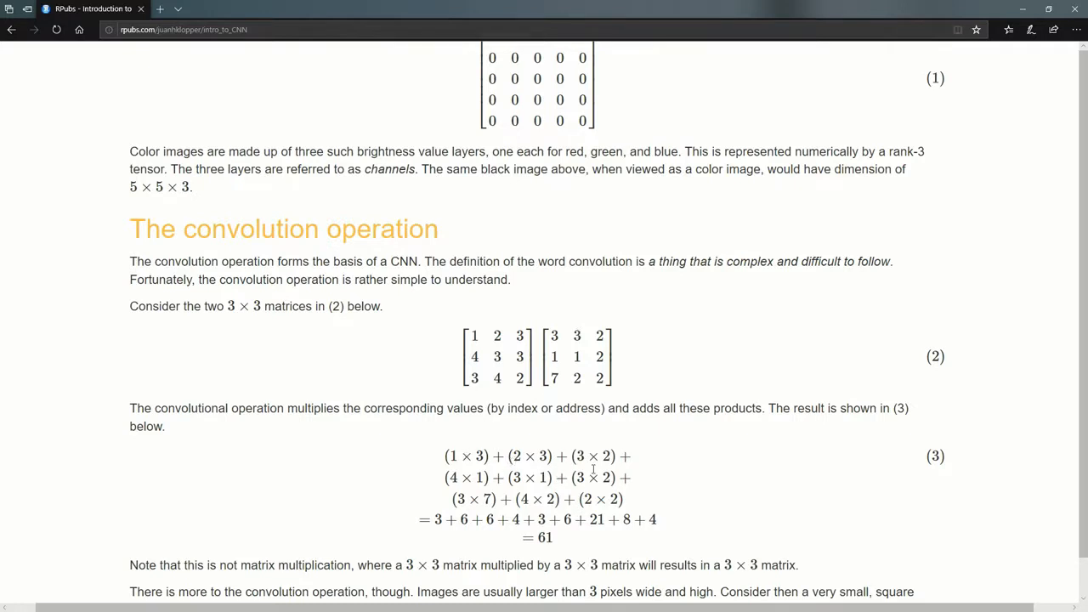
{"action": "scroll", "scroll_direction": "down", "scroll_amount": 3}
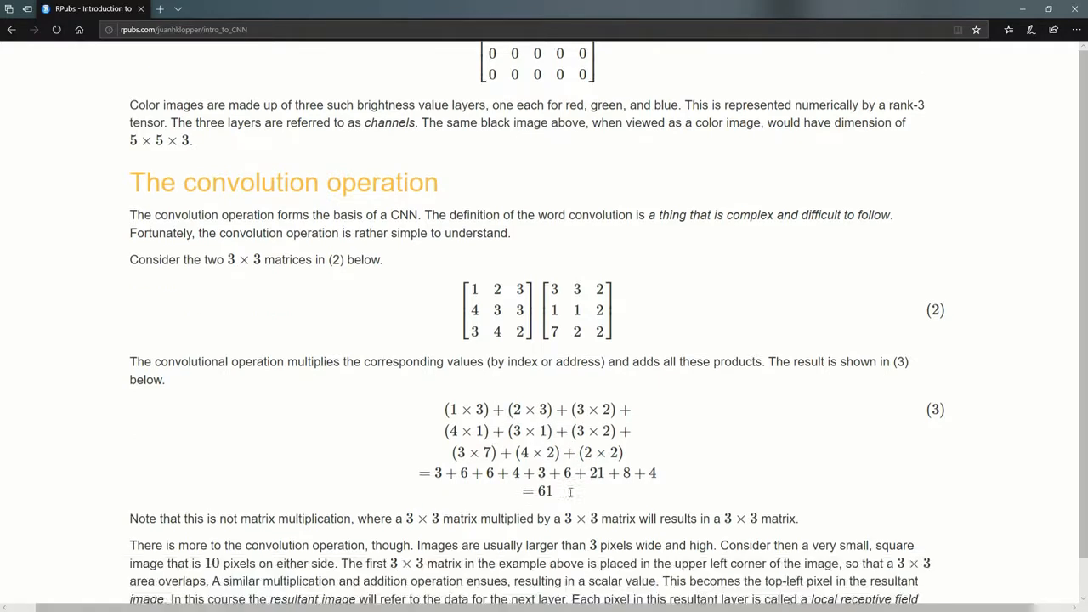
{"action": "scroll", "scroll_direction": "down", "scroll_amount": 3}
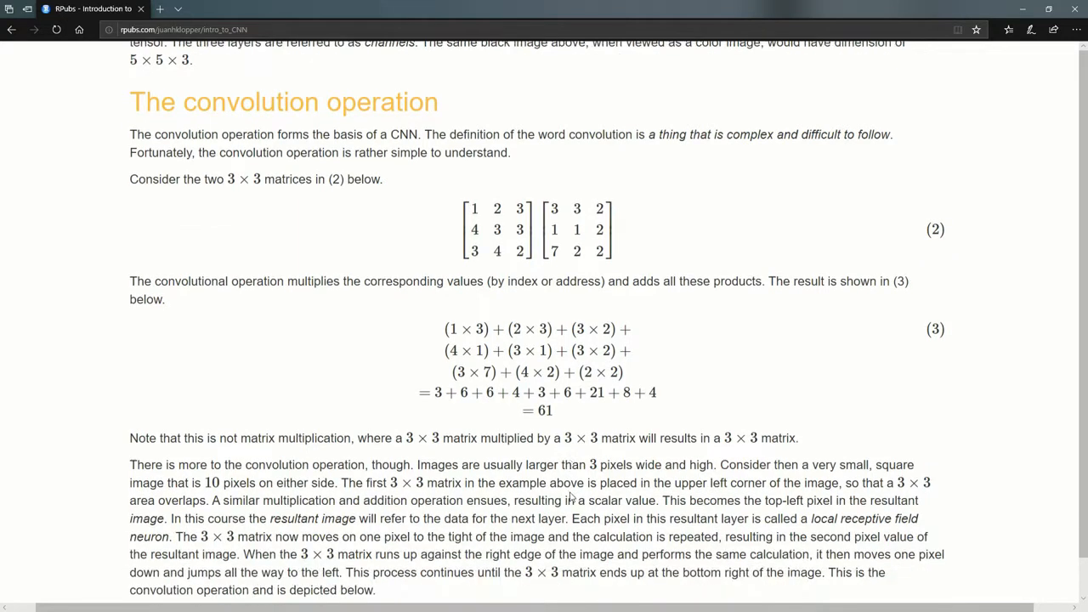
{"action": "scroll", "scroll_direction": "down", "scroll_amount": 3}
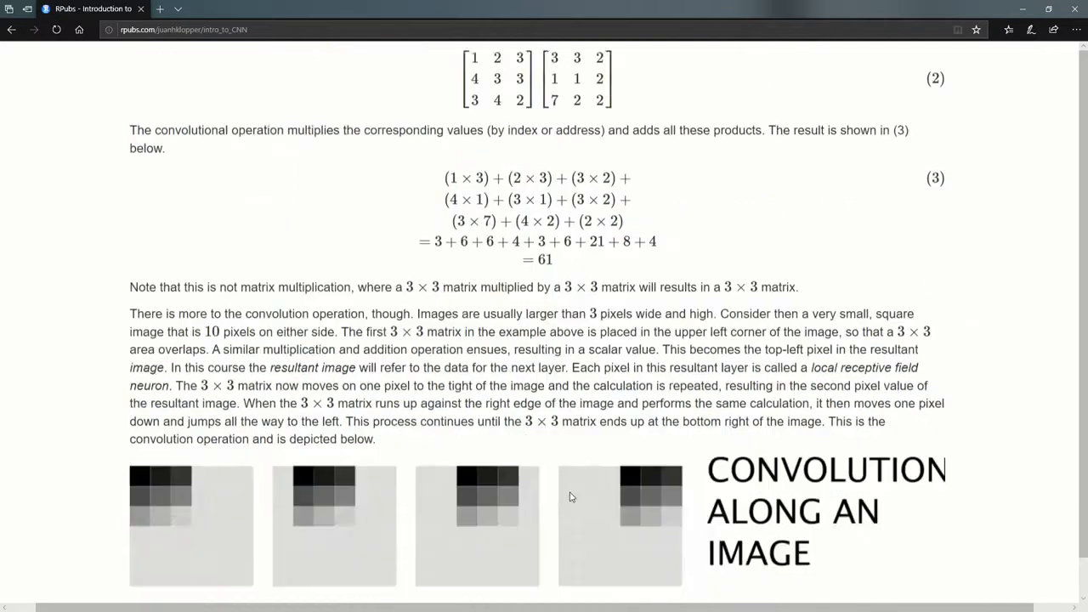
{"action": "scroll", "scroll_direction": "down", "scroll_amount": 3}
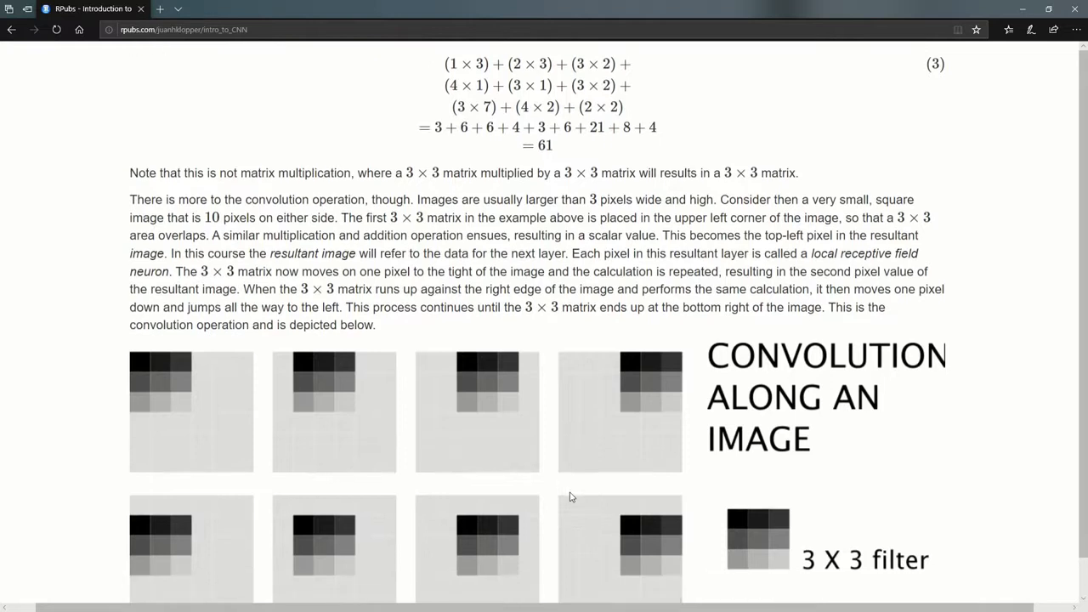
{"action": "scroll", "scroll_direction": "down", "scroll_amount": 3}
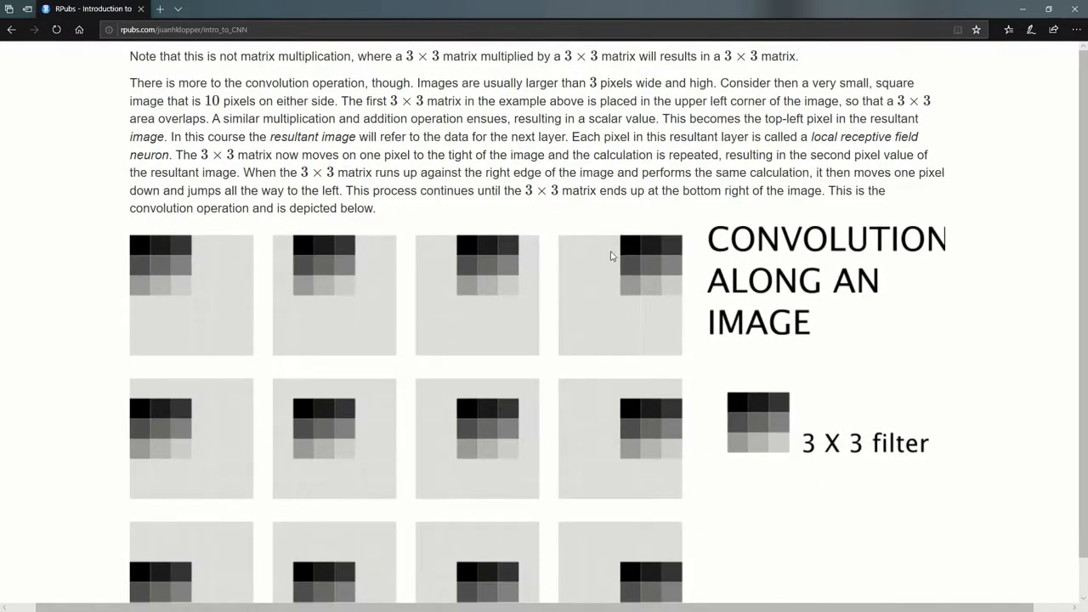
{"action": "mouse_move", "coordinate": [633, 337]}
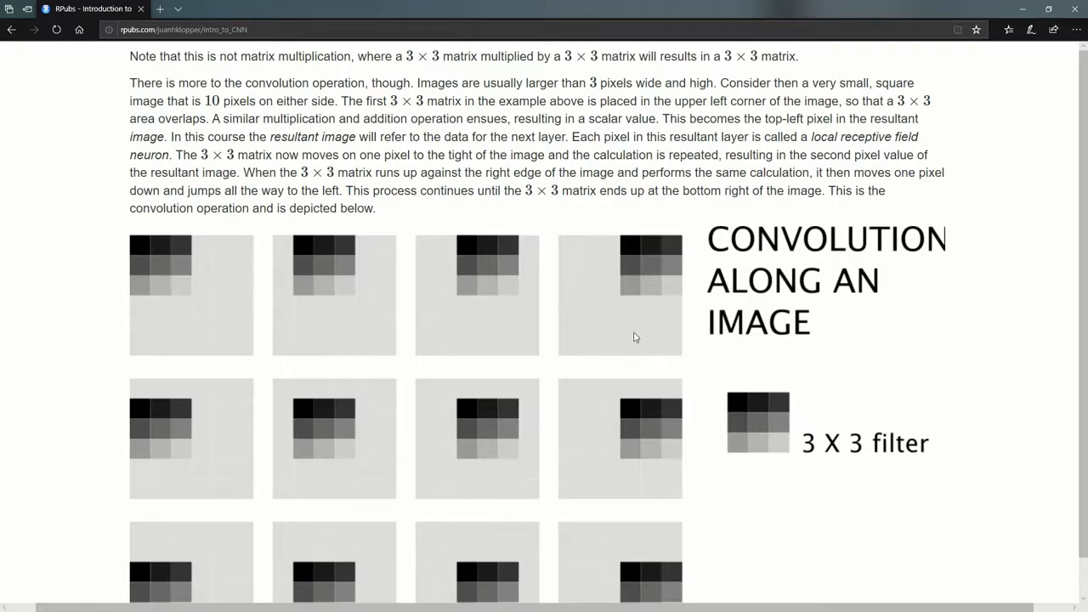
{"action": "mouse_move", "coordinate": [151, 238]}
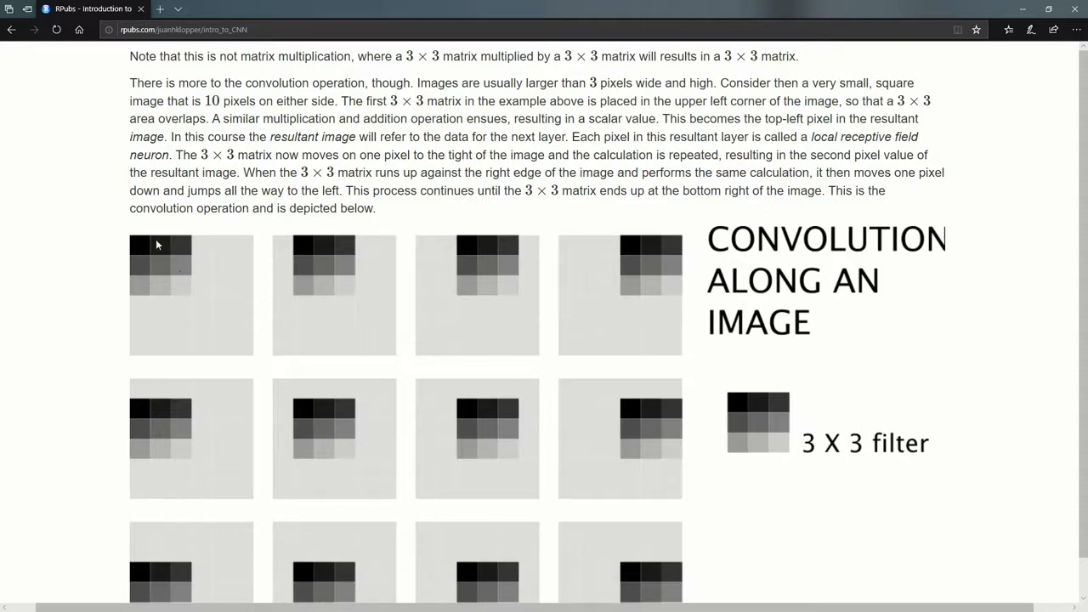
{"action": "mouse_move", "coordinate": [170, 286]}
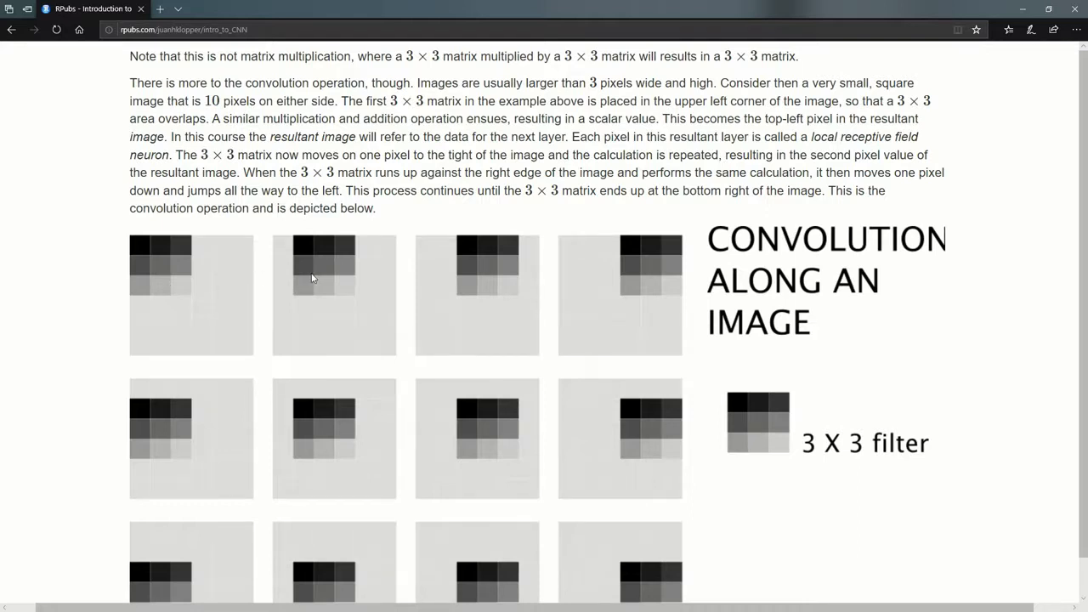
{"action": "mouse_move", "coordinate": [170, 272]}
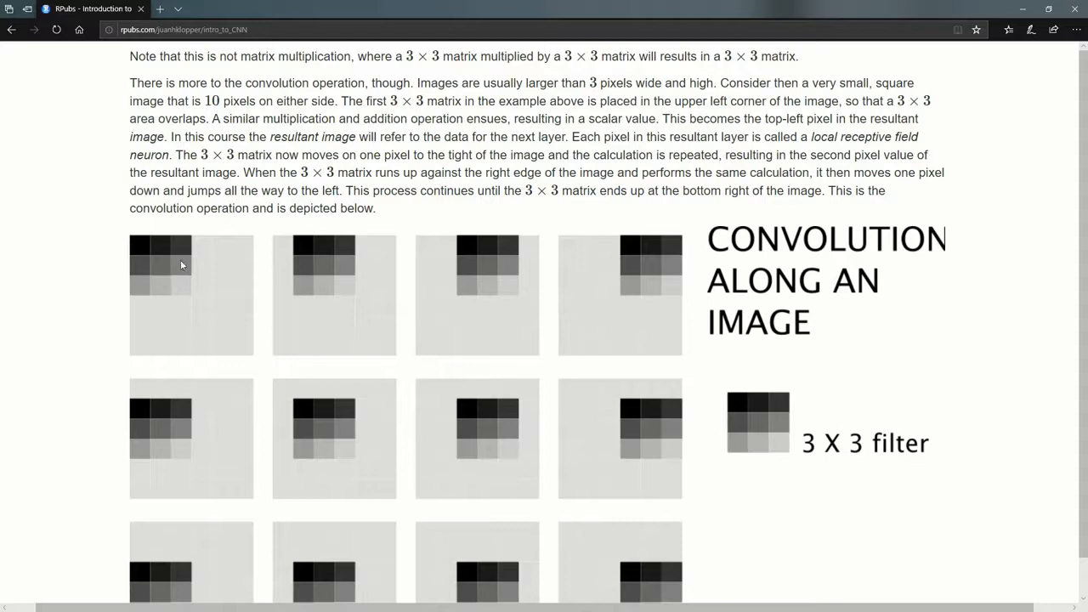
{"action": "mouse_move", "coordinate": [280, 272]}
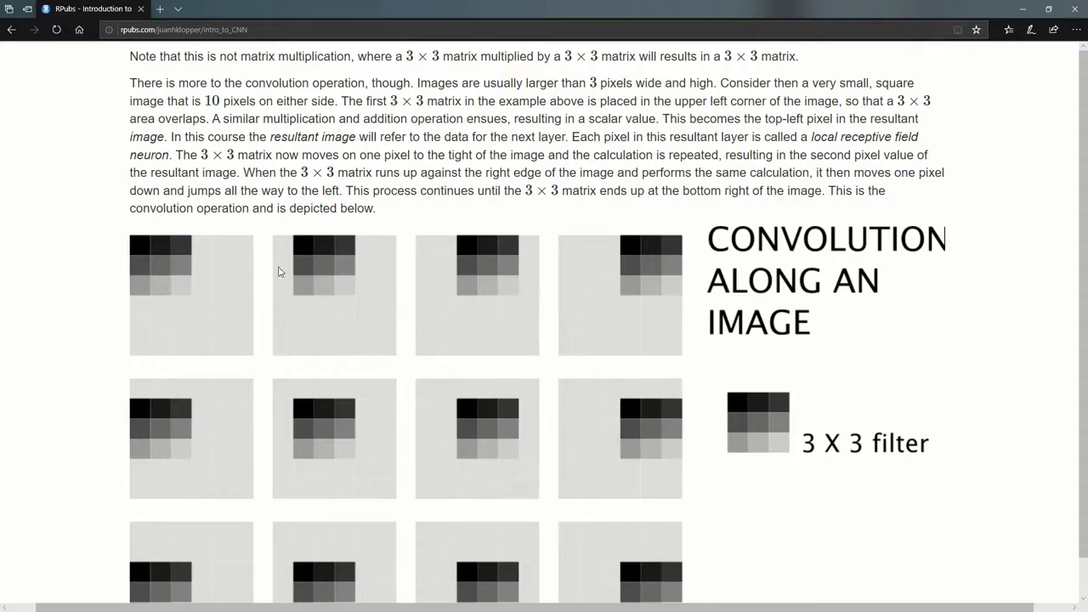
{"action": "mouse_move", "coordinate": [303, 269]}
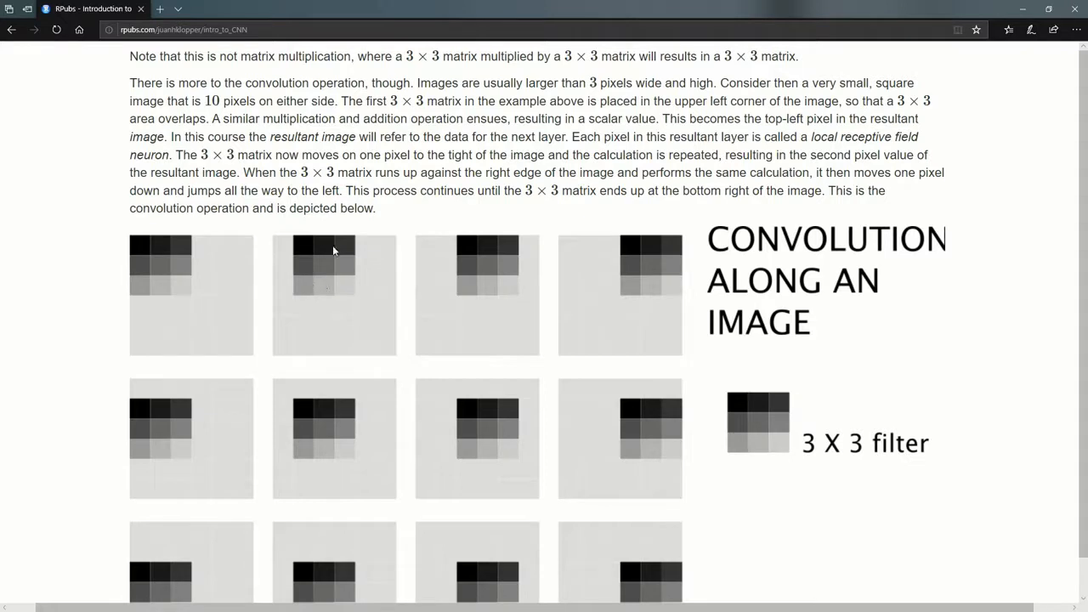
{"action": "mouse_move", "coordinate": [326, 274]}
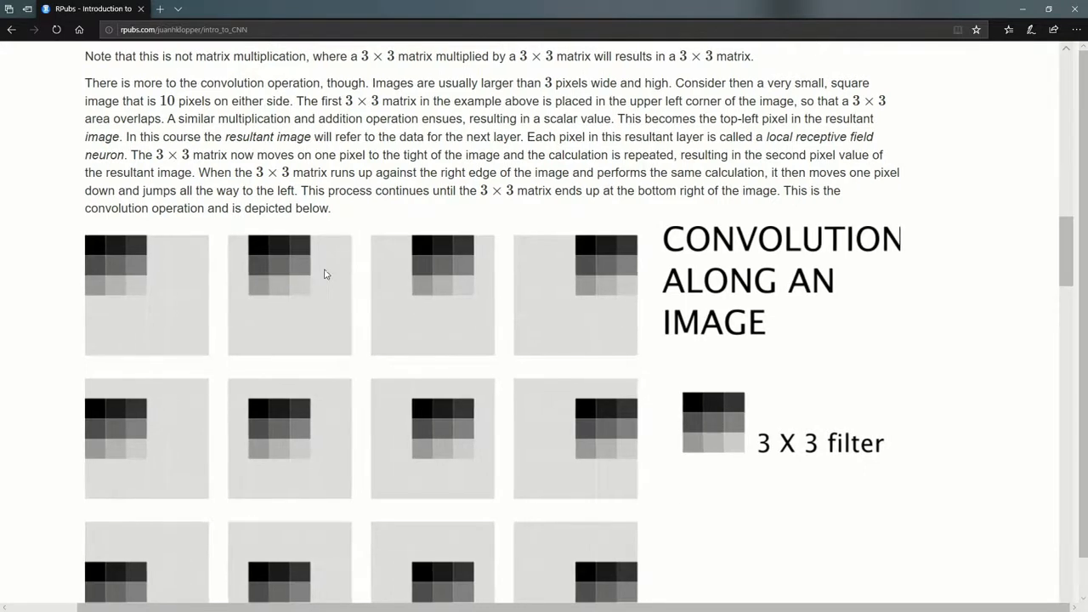
{"action": "scroll", "scroll_direction": "down", "scroll_amount": 3}
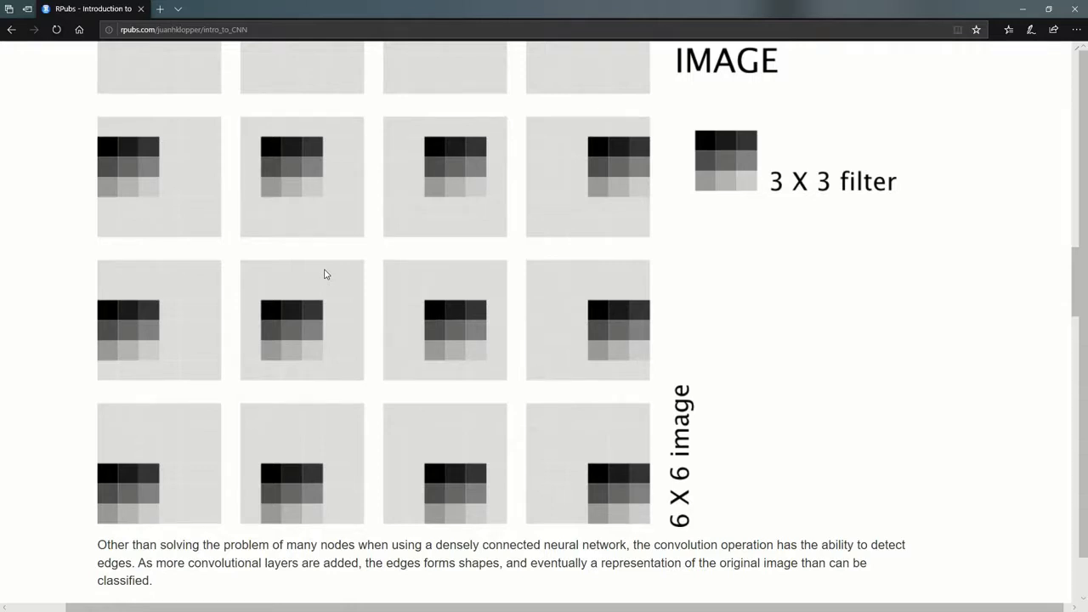
{"action": "scroll", "scroll_direction": "down", "scroll_amount": 3}
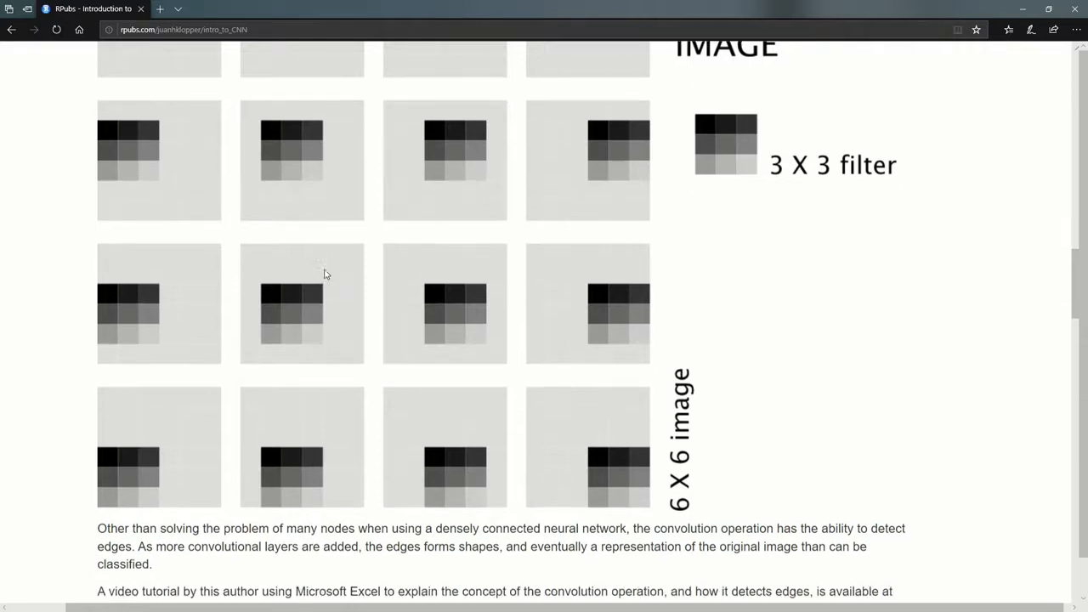
{"action": "scroll", "scroll_direction": "down", "scroll_amount": 3}
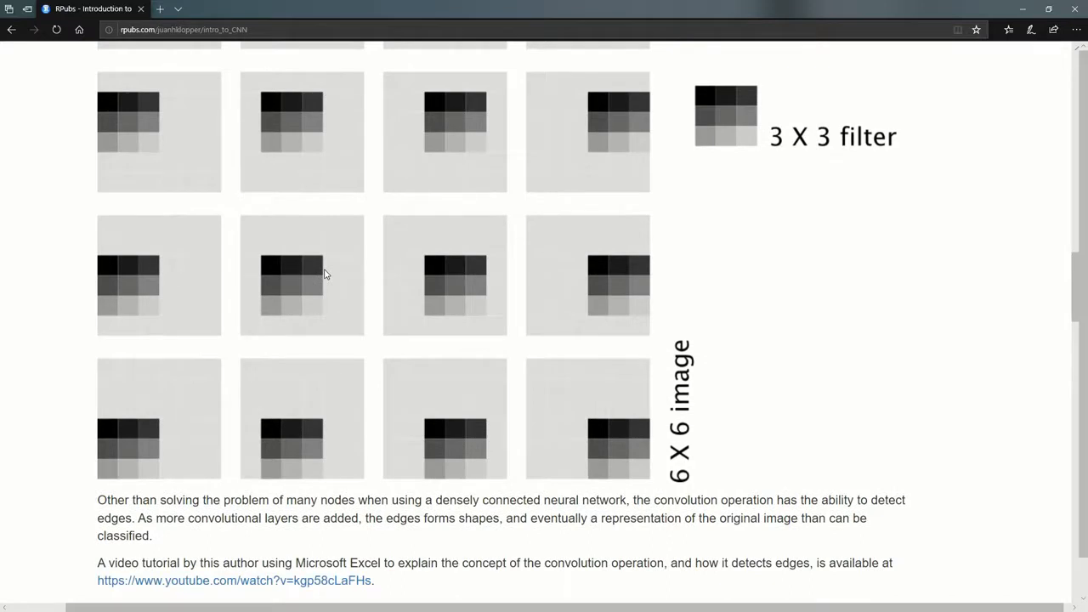
{"action": "scroll", "scroll_direction": "up", "scroll_amount": 3}
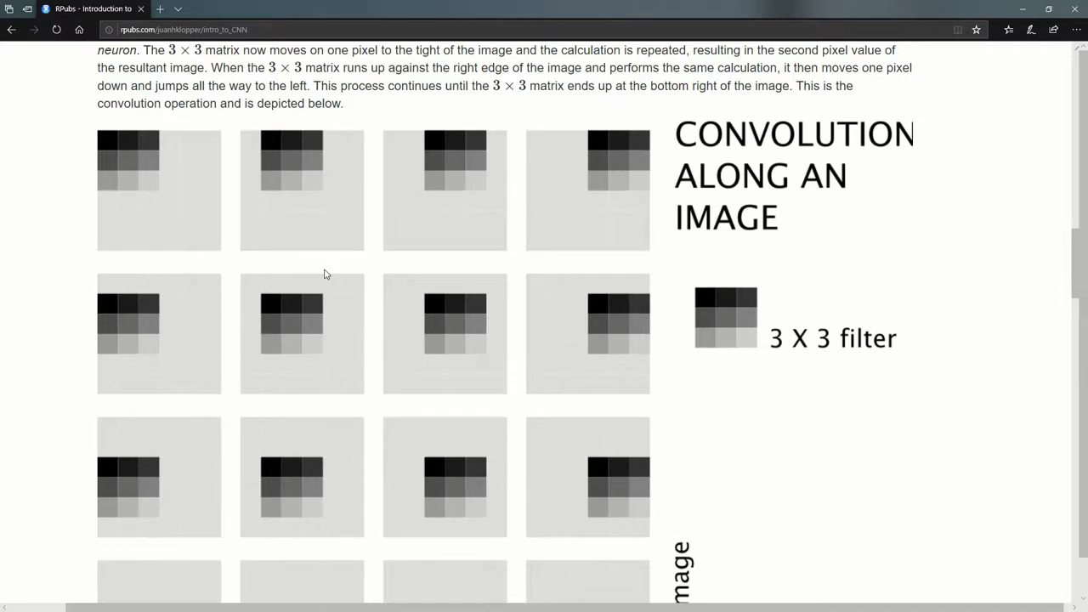
{"action": "scroll", "scroll_direction": "down", "scroll_amount": 3}
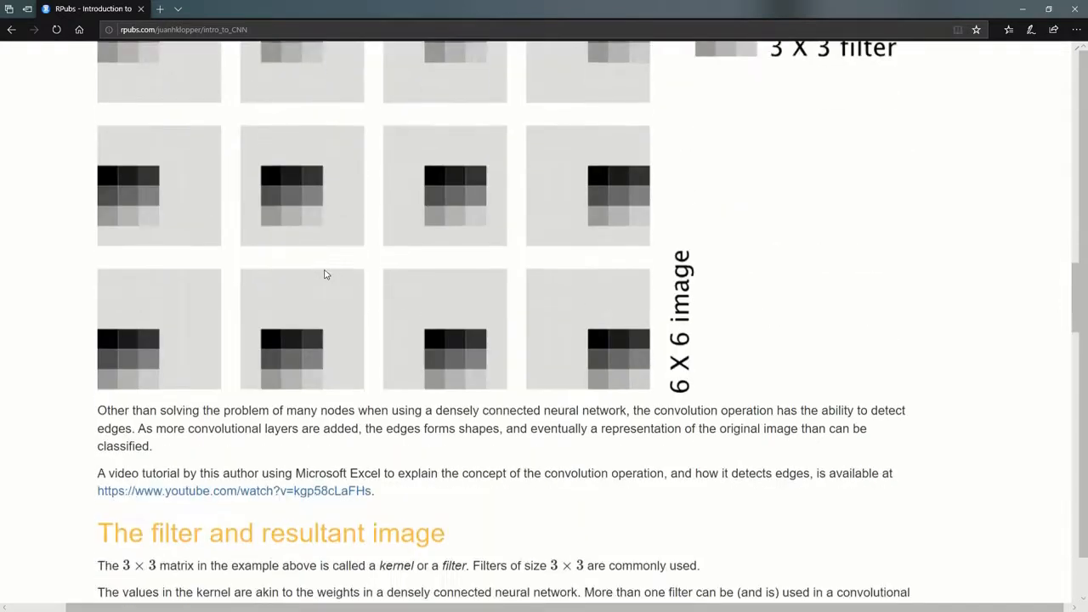
{"action": "scroll", "scroll_direction": "down", "scroll_amount": 3}
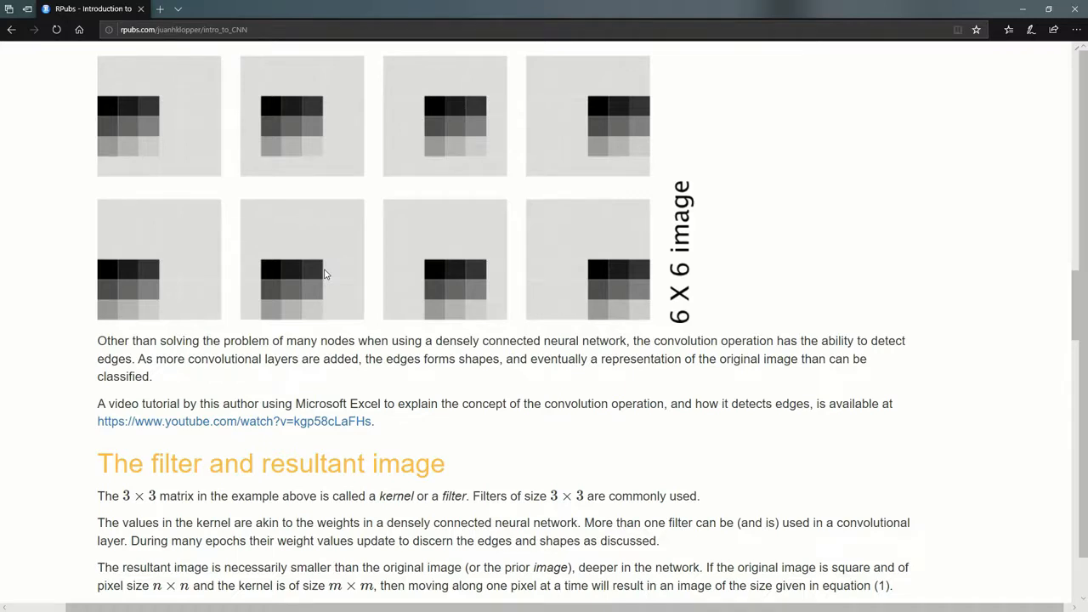
{"action": "scroll", "scroll_direction": "down", "scroll_amount": 3}
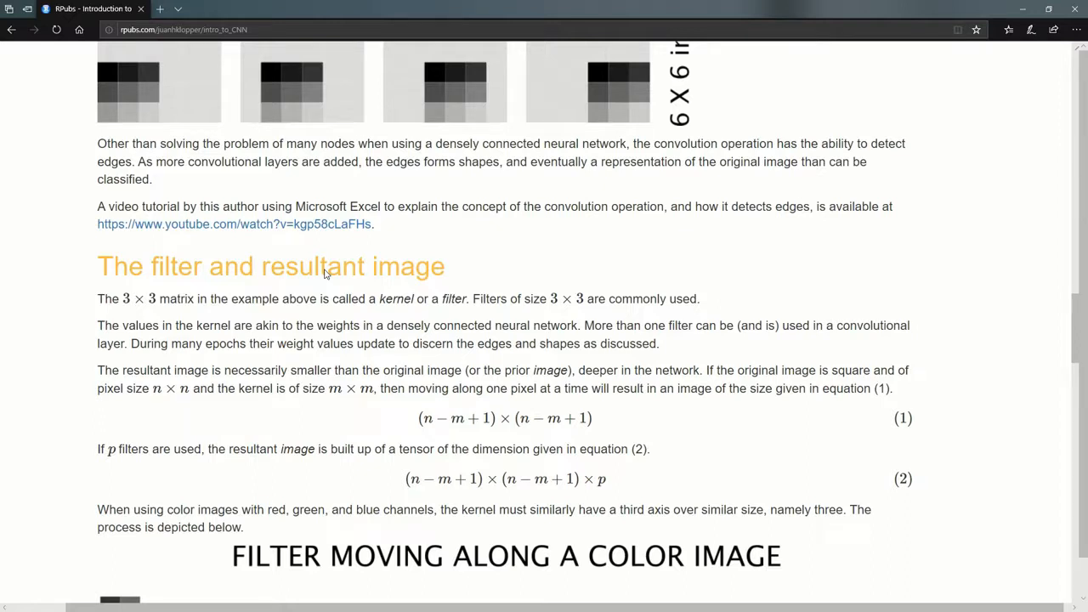
{"action": "mouse_move", "coordinate": [123, 93]}
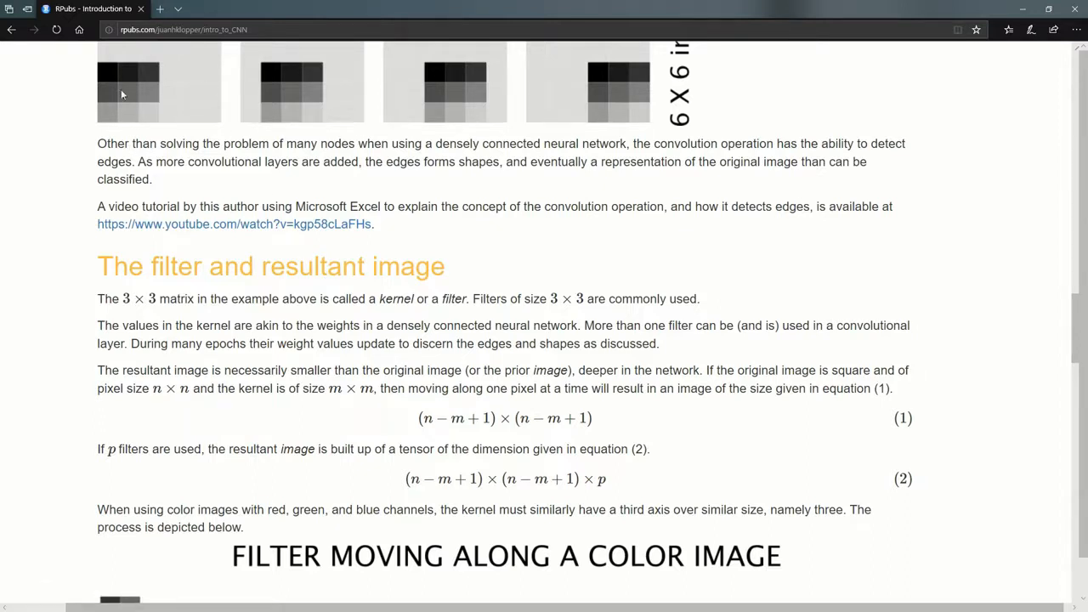
{"action": "mouse_move", "coordinate": [128, 112]}
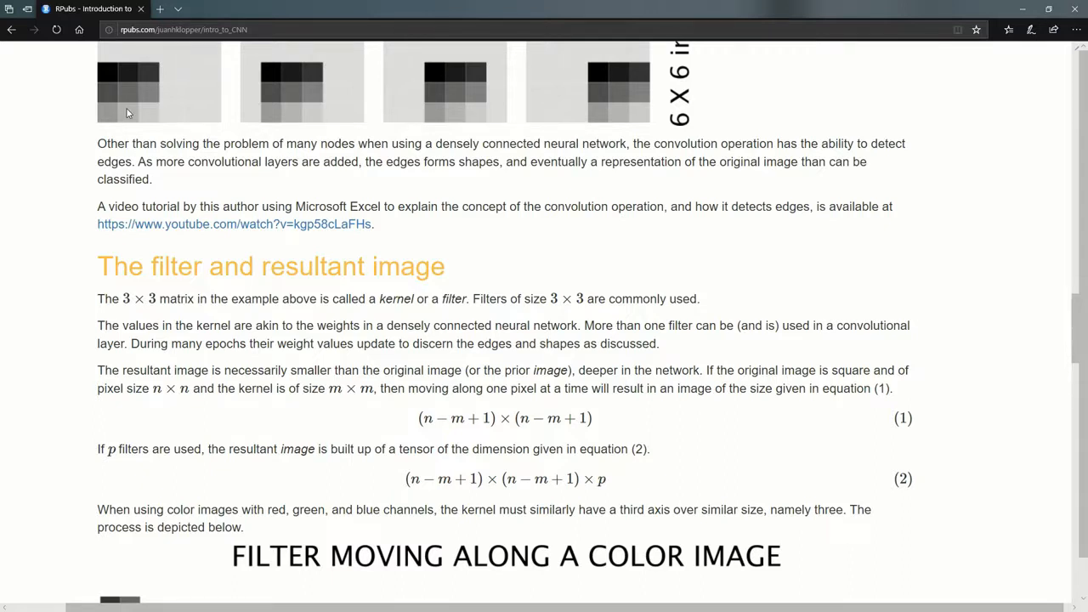
{"action": "mouse_move", "coordinate": [513, 78]}
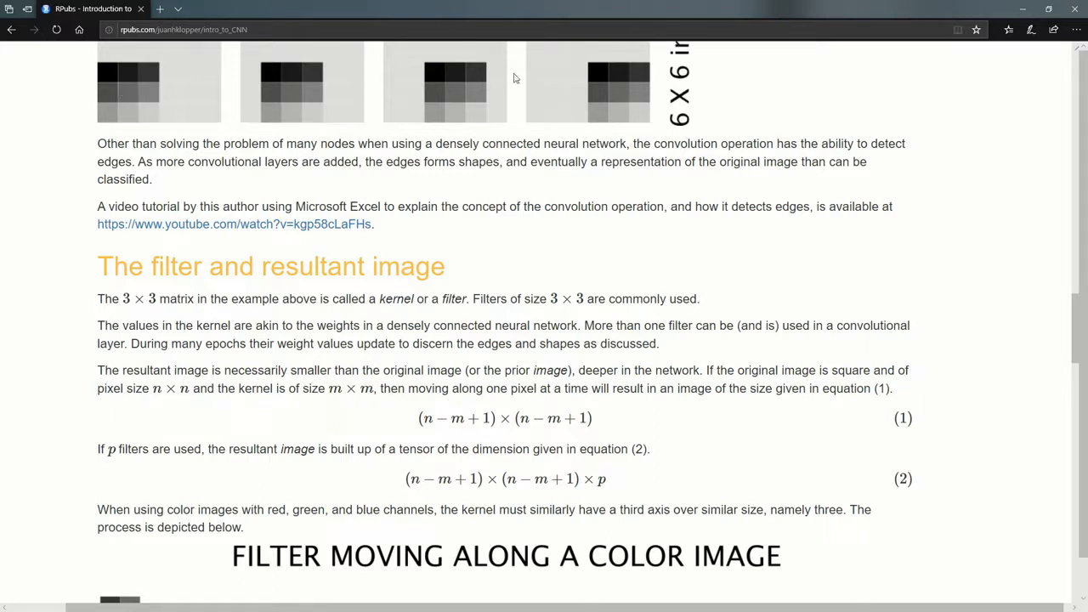
{"action": "mouse_move", "coordinate": [146, 75]}
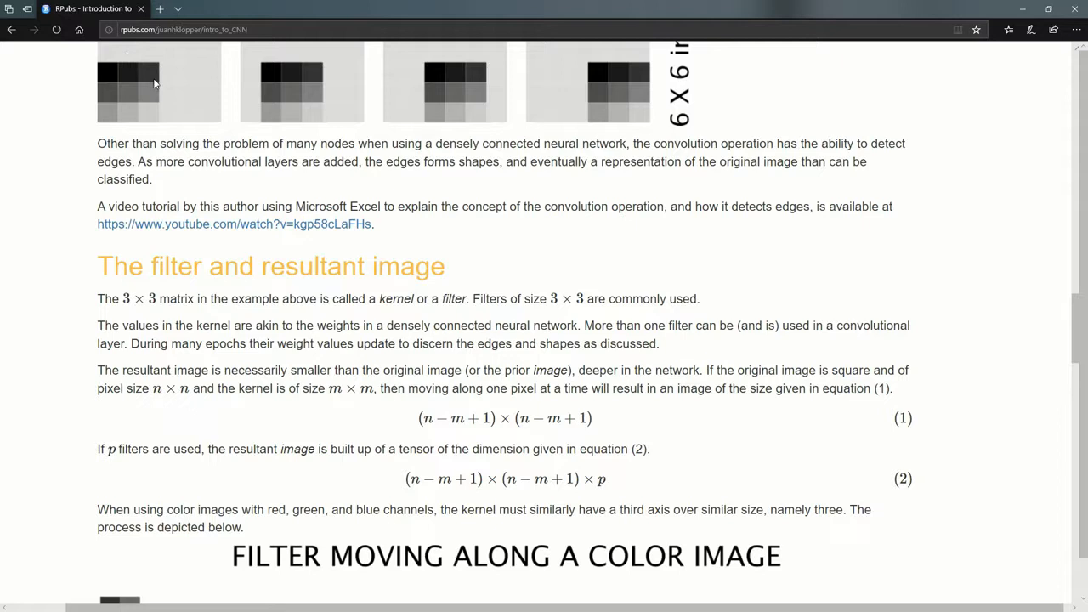
{"action": "scroll", "scroll_direction": "down", "scroll_amount": 3}
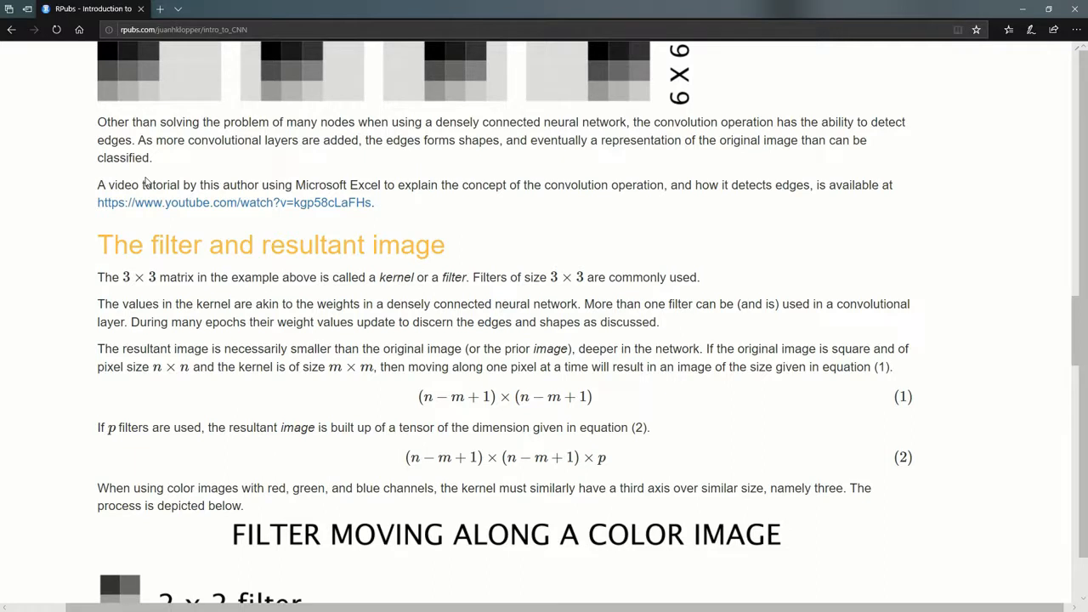
{"action": "mouse_move", "coordinate": [167, 377]}
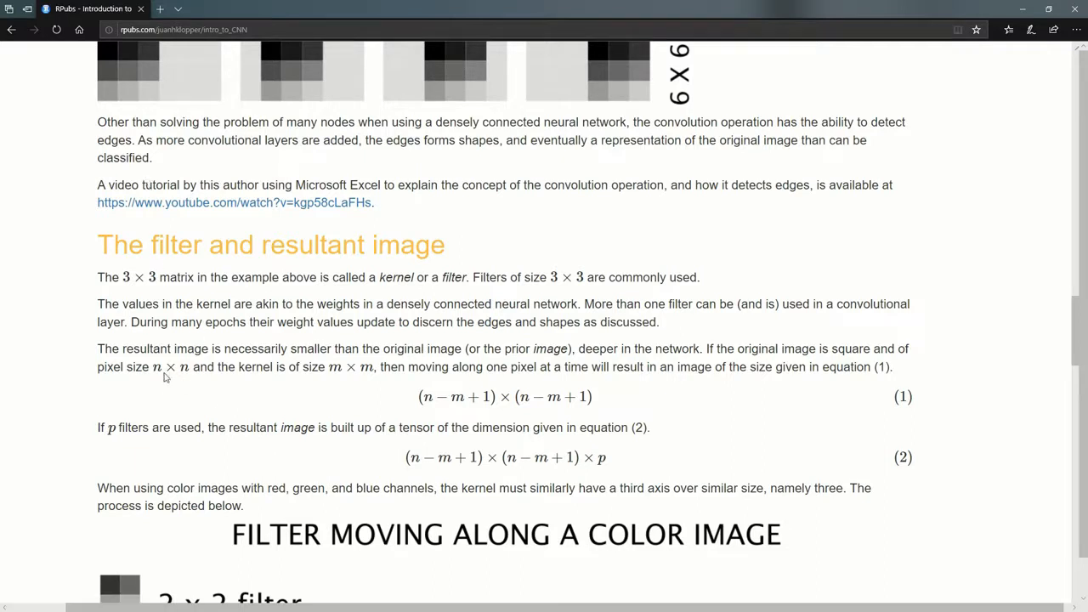
{"action": "mouse_move", "coordinate": [184, 374]}
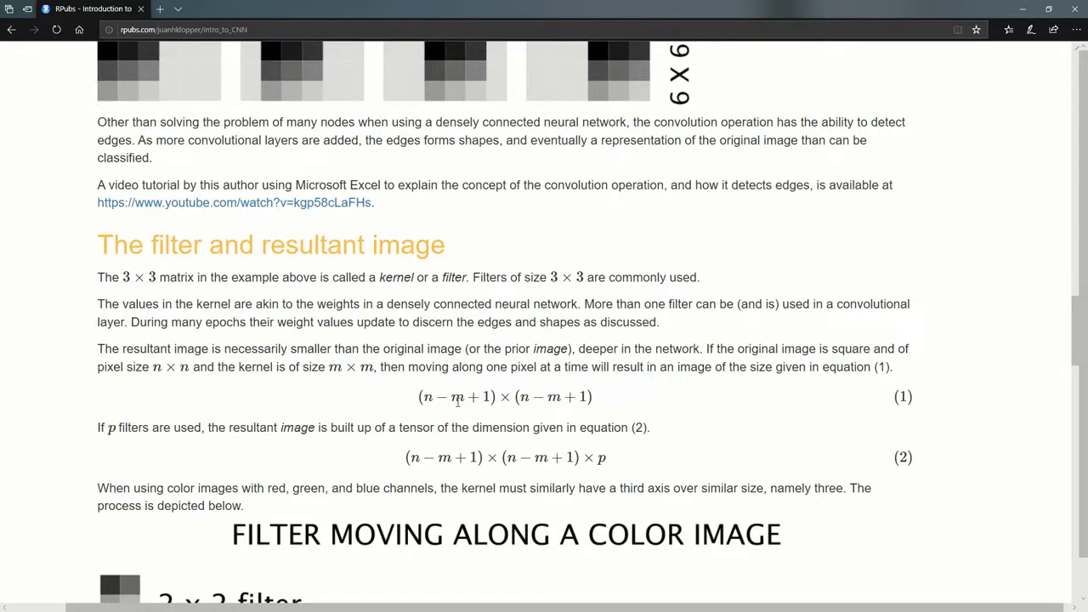
{"action": "mouse_move", "coordinate": [411, 408]}
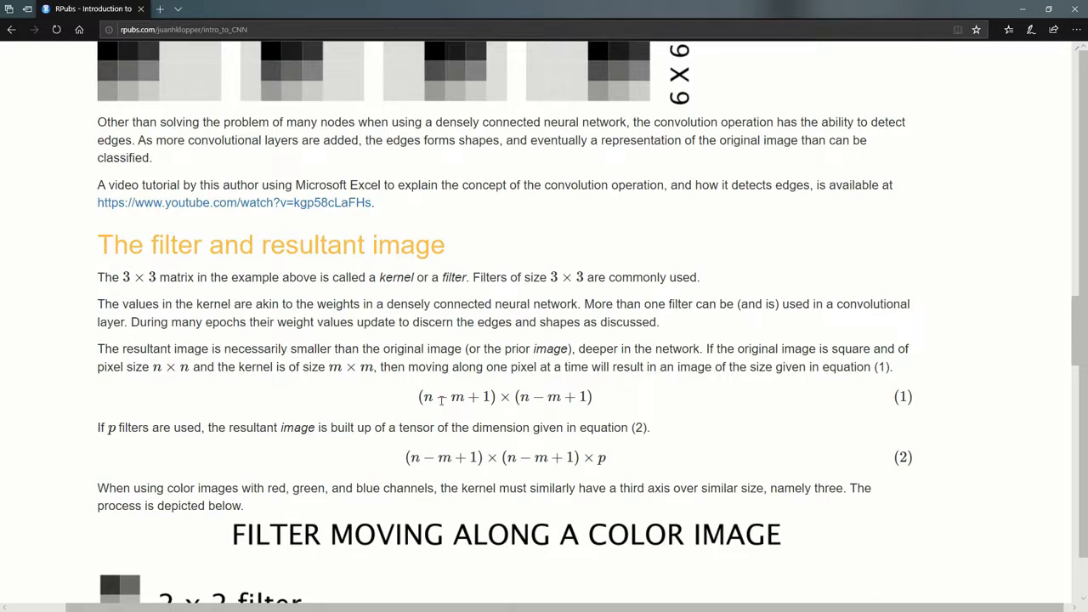
{"action": "scroll", "scroll_direction": "down", "scroll_amount": 3}
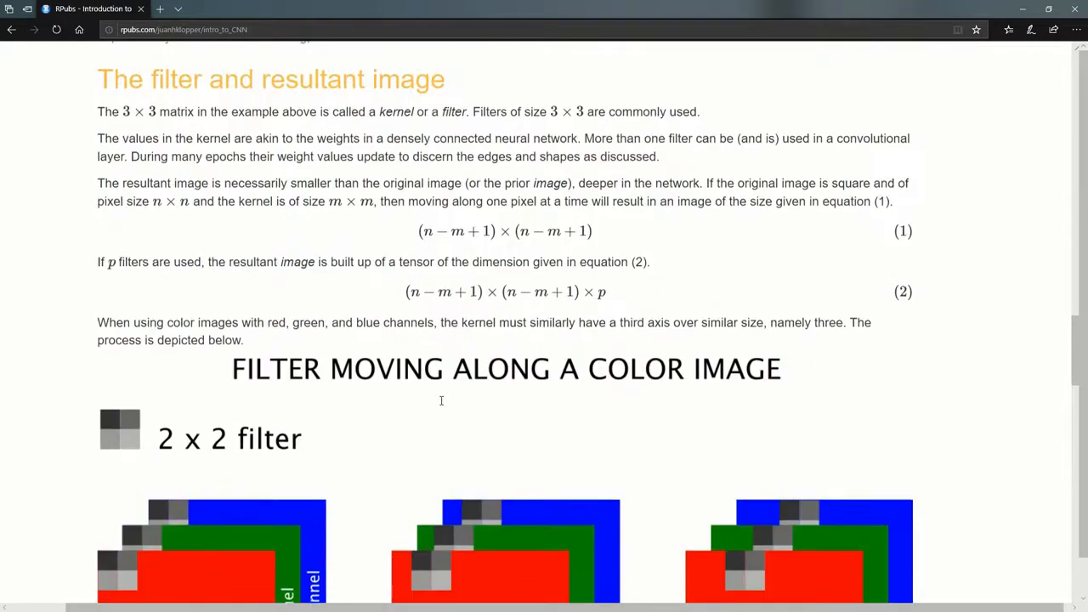
{"action": "scroll", "scroll_direction": "down", "scroll_amount": 3}
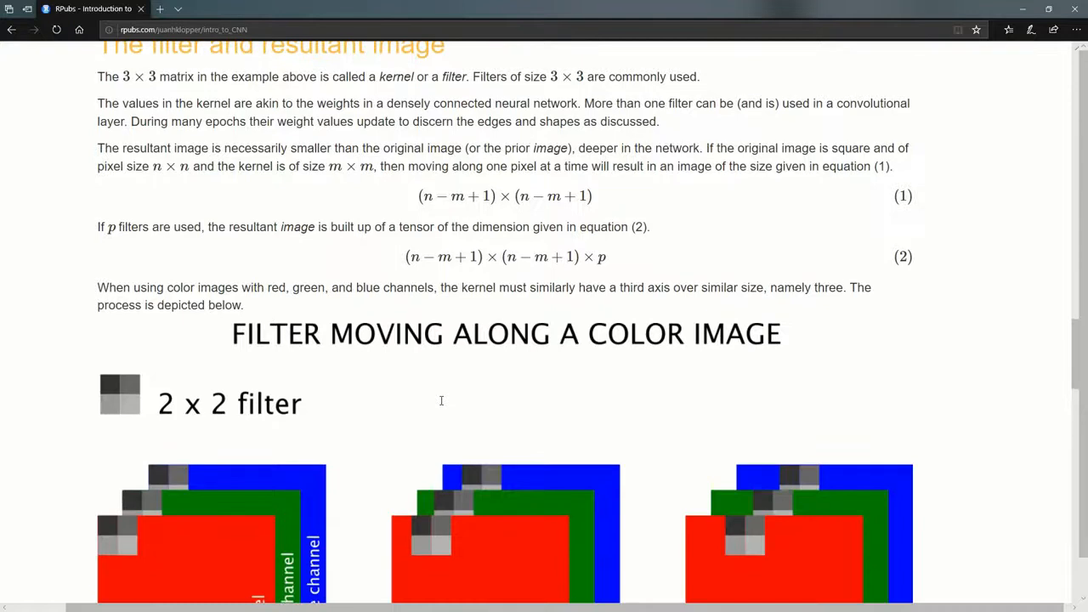
{"action": "scroll", "scroll_direction": "down", "scroll_amount": 3}
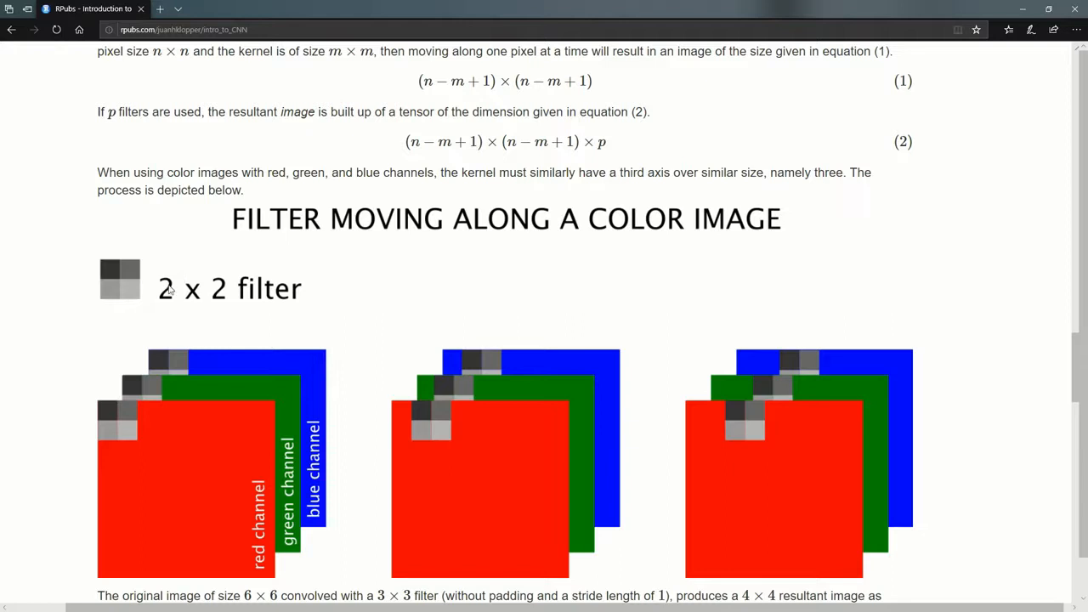
{"action": "mouse_move", "coordinate": [127, 296]}
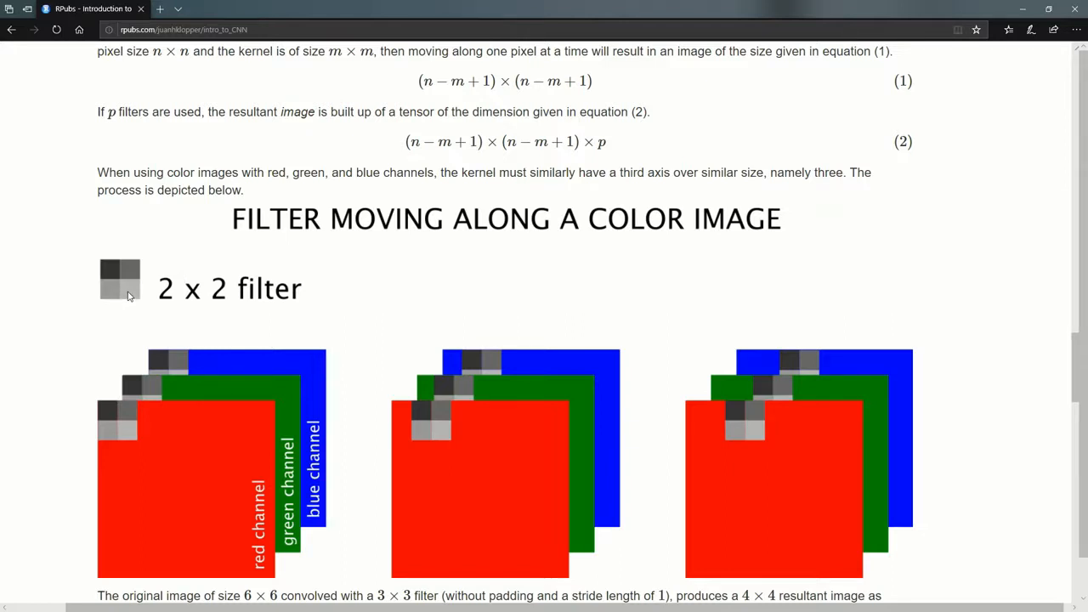
{"action": "mouse_move", "coordinate": [129, 445]}
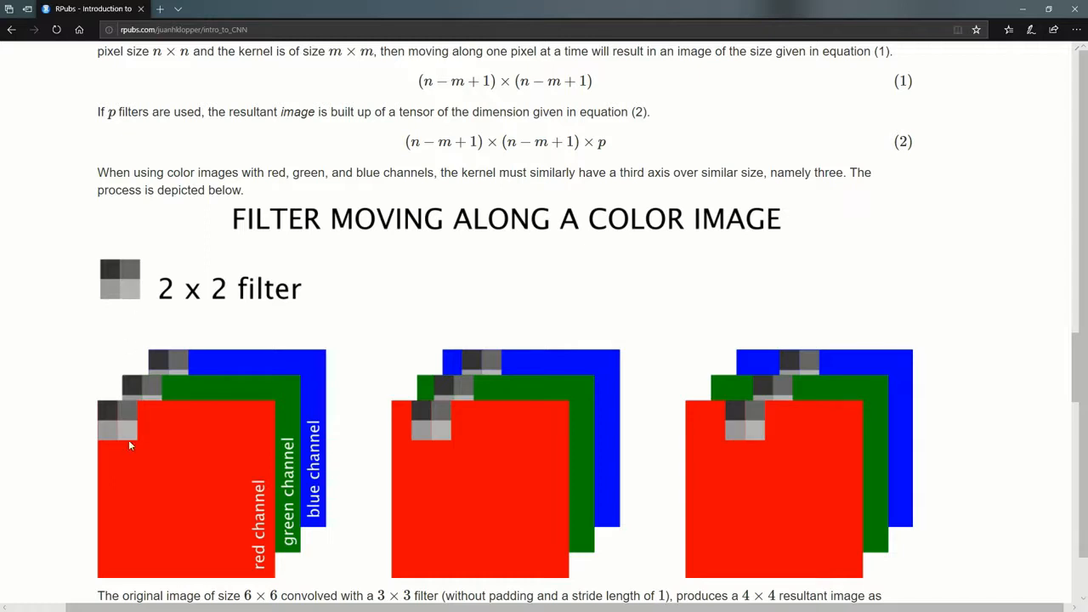
{"action": "mouse_move", "coordinate": [151, 381]}
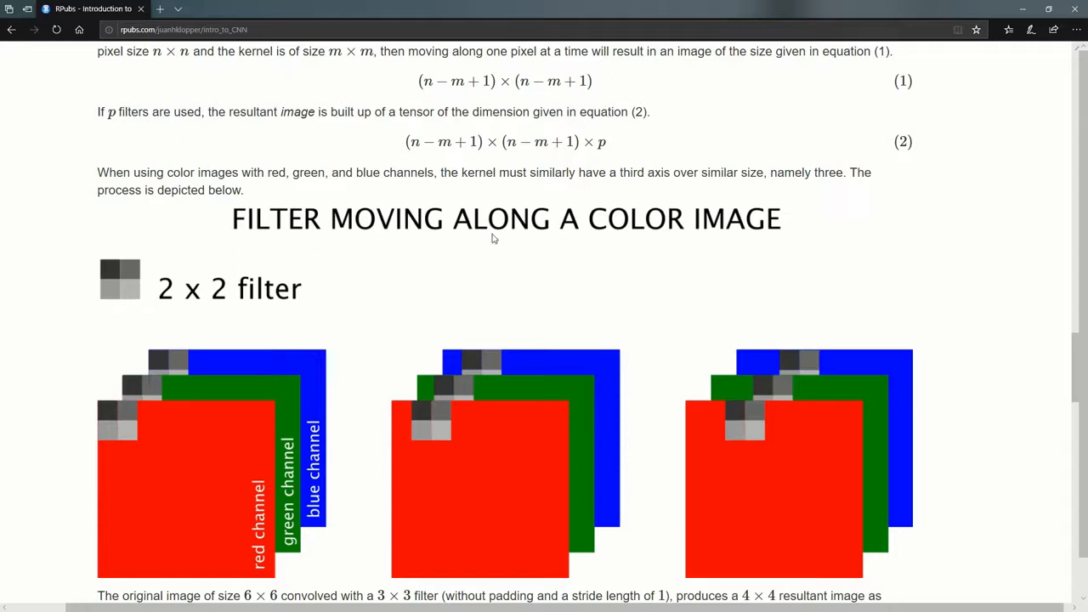
{"action": "mouse_move", "coordinate": [642, 160]}
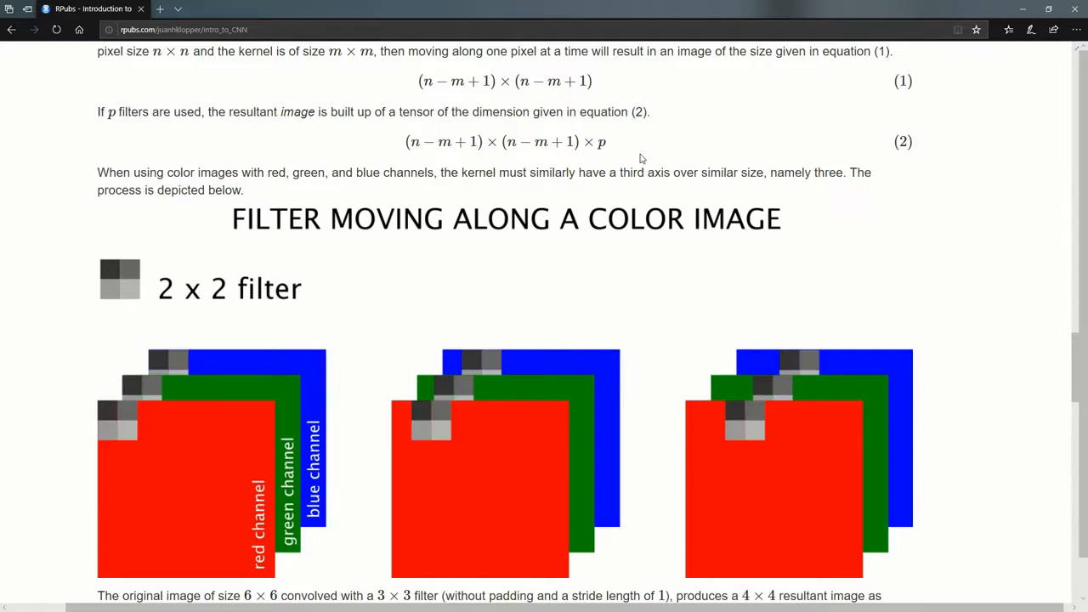
{"action": "scroll", "scroll_direction": "down", "scroll_amount": 3}
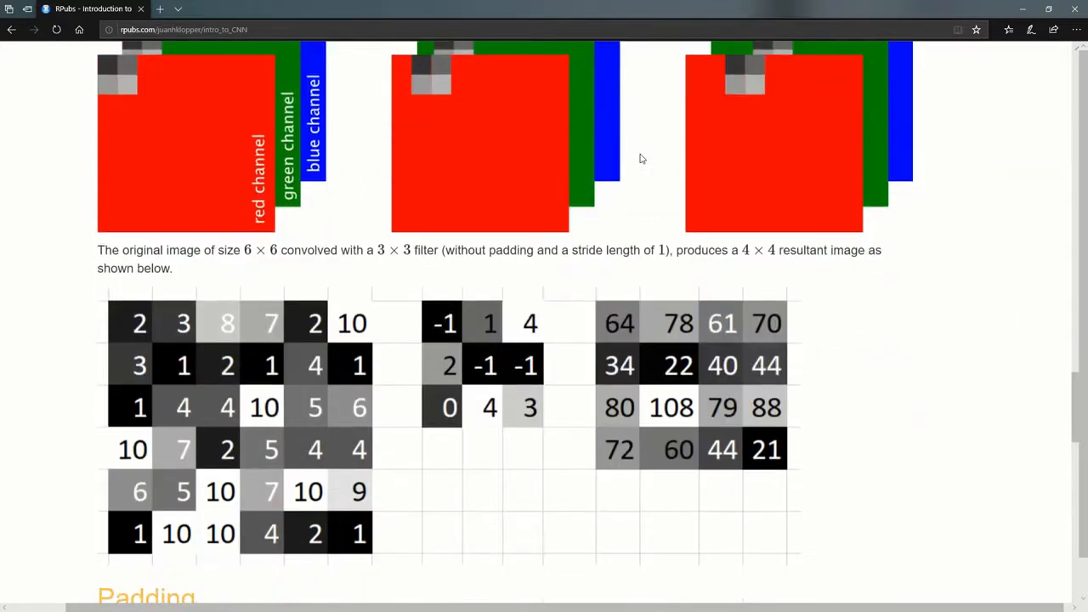
{"action": "scroll", "scroll_direction": "down", "scroll_amount": 3}
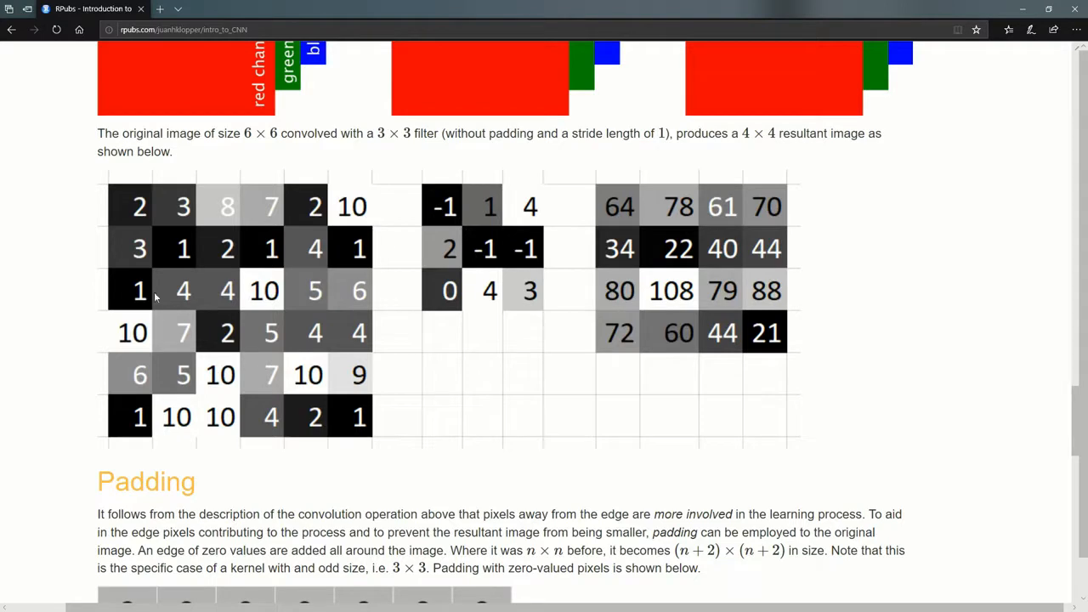
{"action": "mouse_move", "coordinate": [248, 328]}
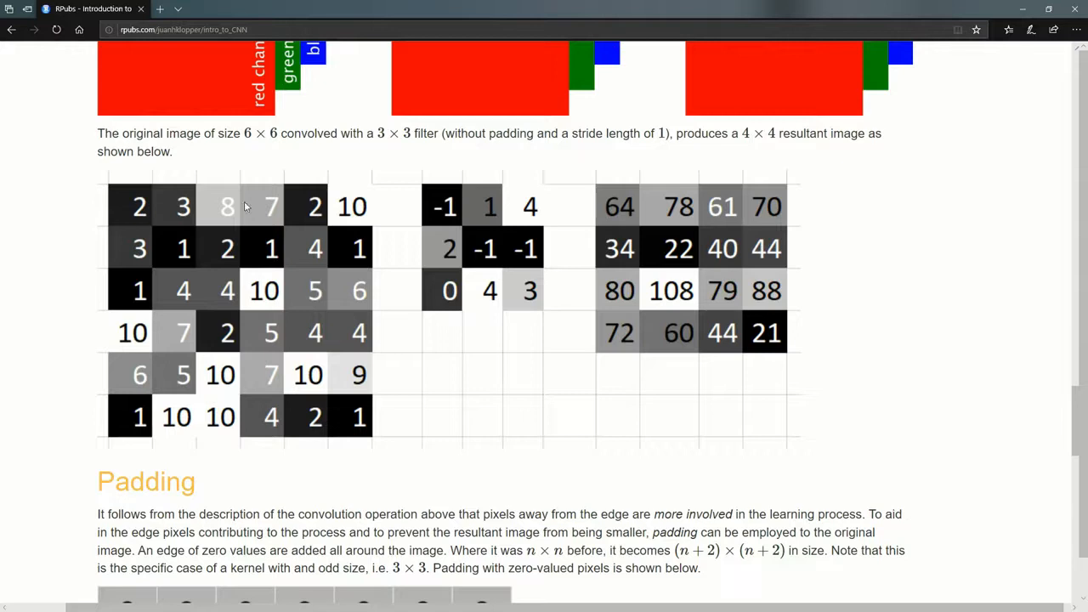
{"action": "mouse_move", "coordinate": [110, 231]}
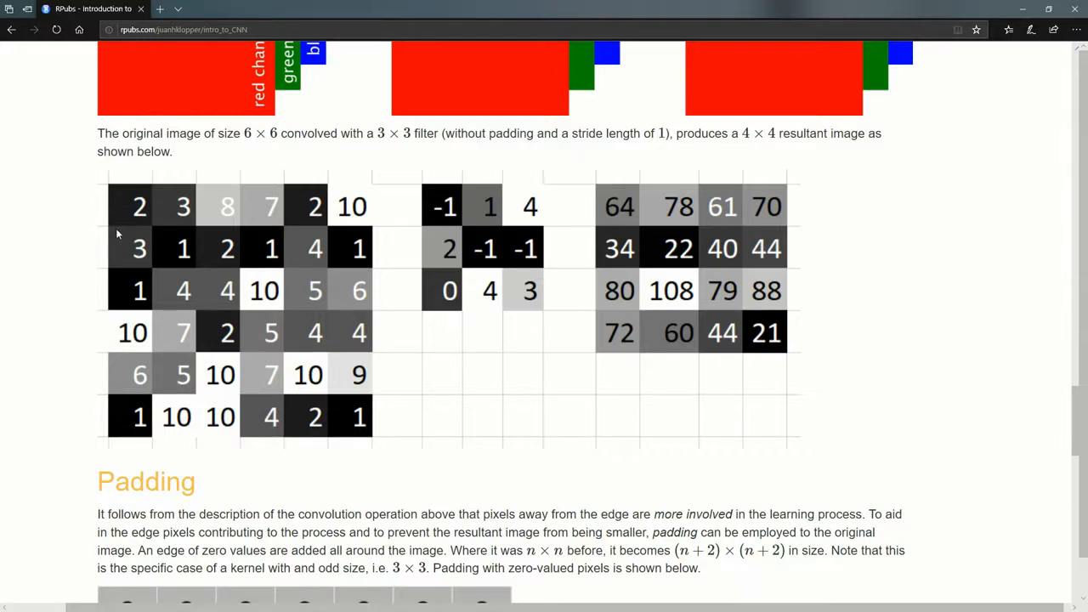
{"action": "mouse_move", "coordinate": [122, 208]}
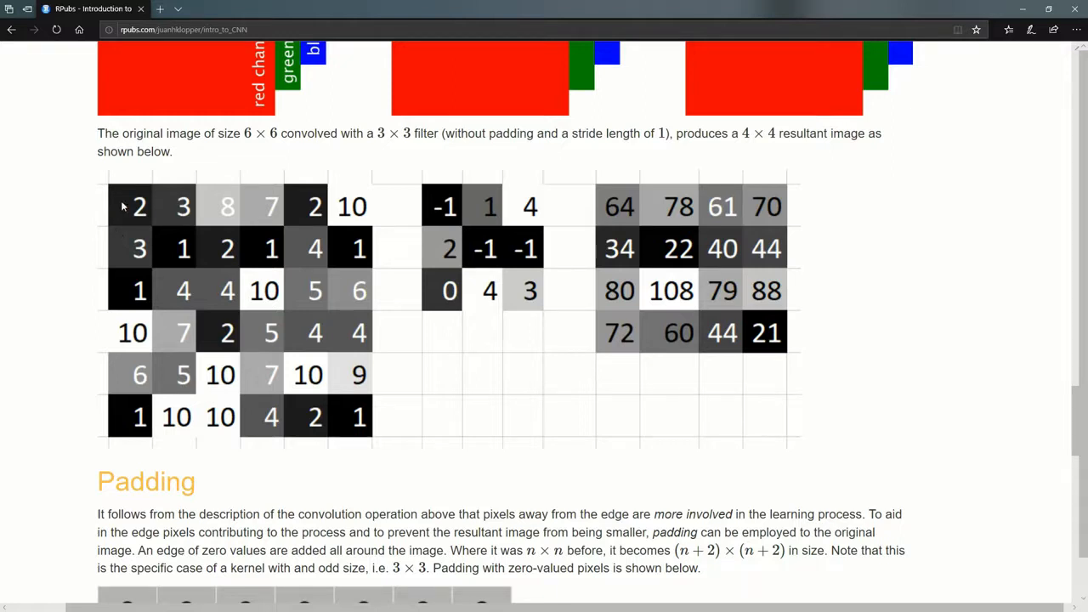
{"action": "mouse_move", "coordinate": [616, 200]}
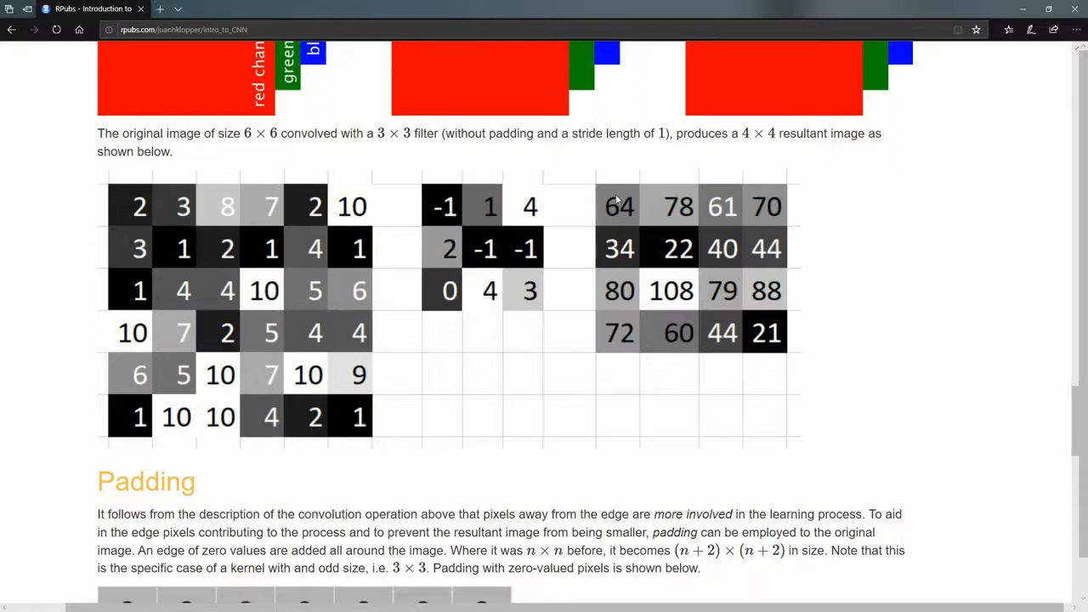
{"action": "mouse_move", "coordinate": [821, 274]}
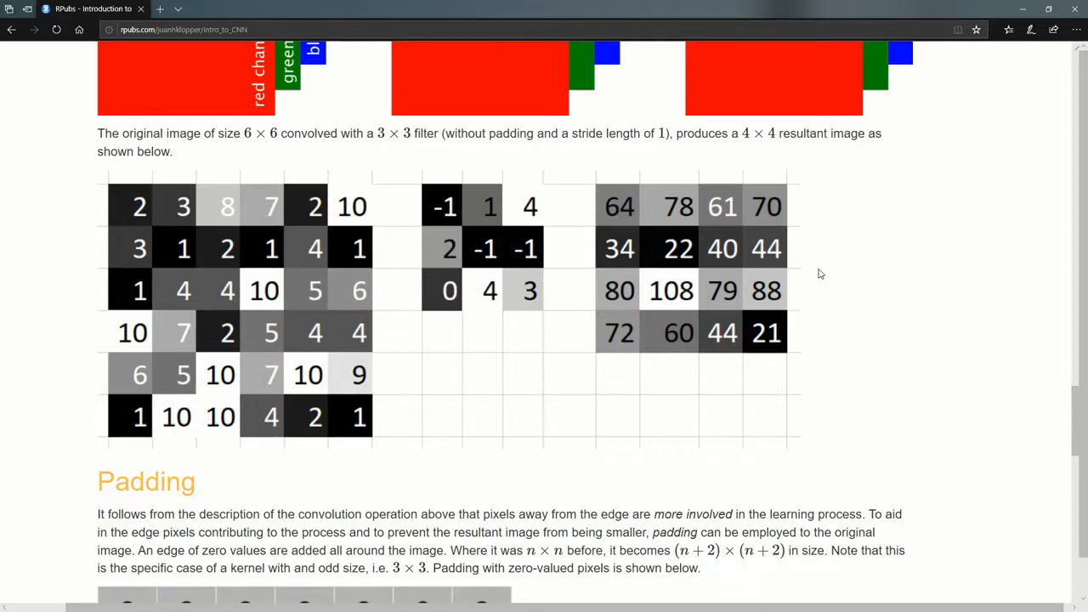
{"action": "scroll", "scroll_direction": "down", "scroll_amount": 3}
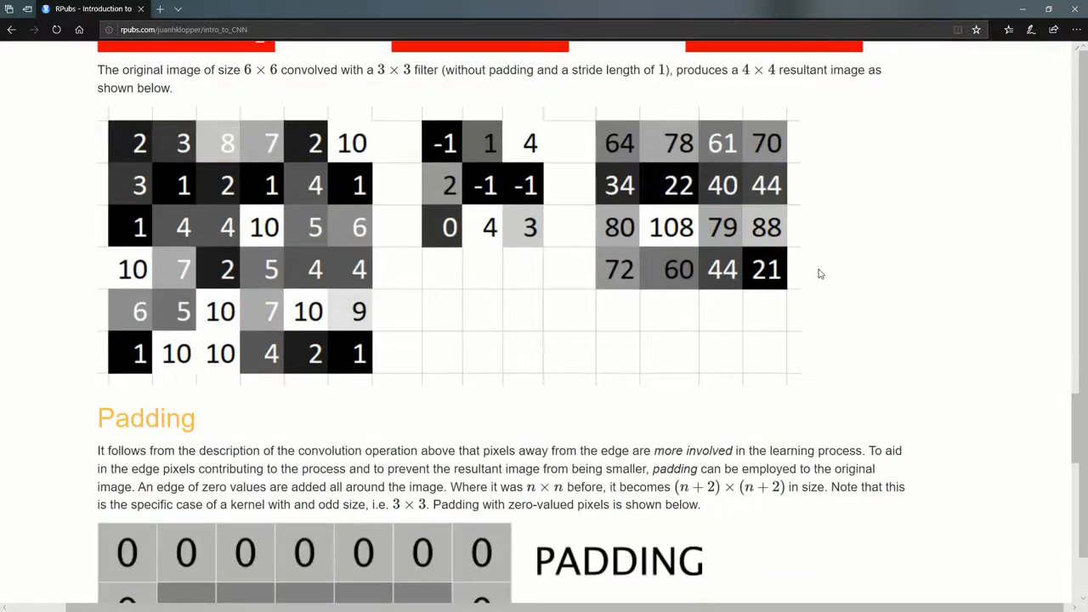
{"action": "scroll", "scroll_direction": "down", "scroll_amount": 3}
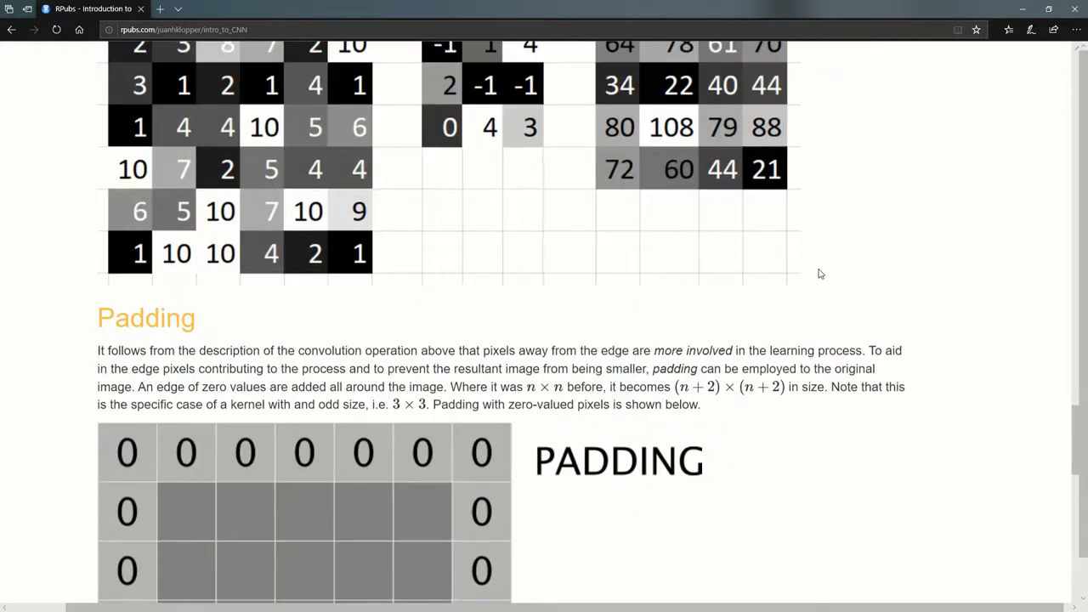
{"action": "scroll", "scroll_direction": "down", "scroll_amount": 3}
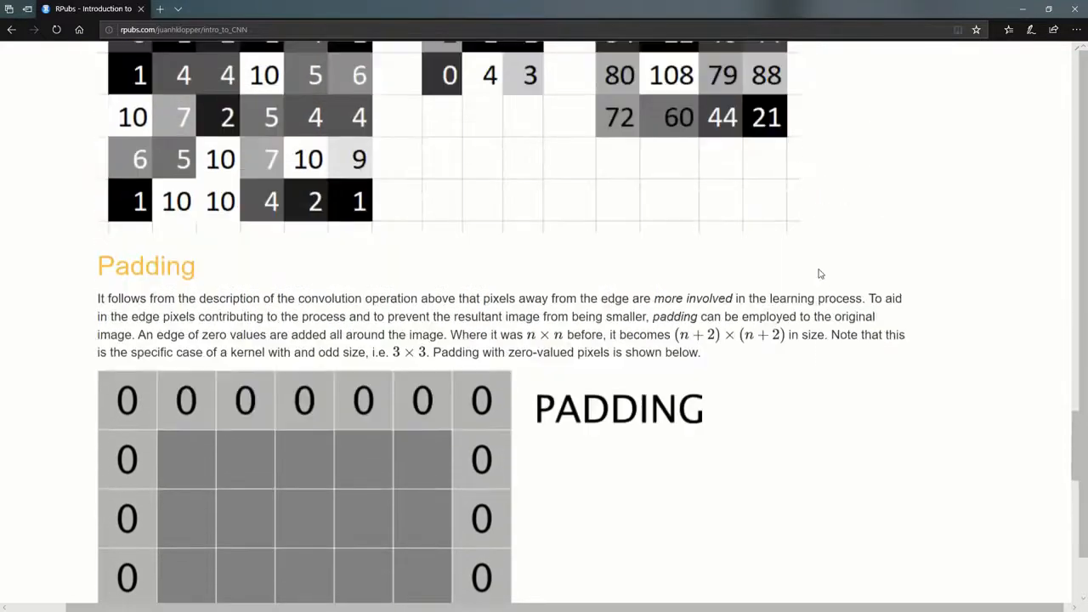
{"action": "scroll", "scroll_direction": "up", "scroll_amount": 3}
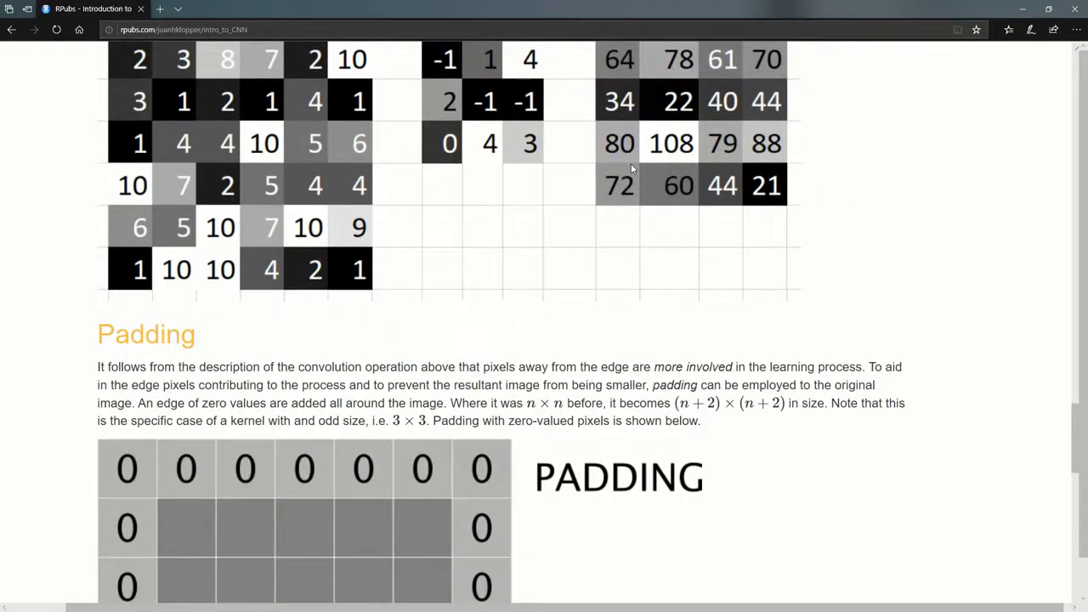
{"action": "scroll", "scroll_direction": "down", "scroll_amount": 3}
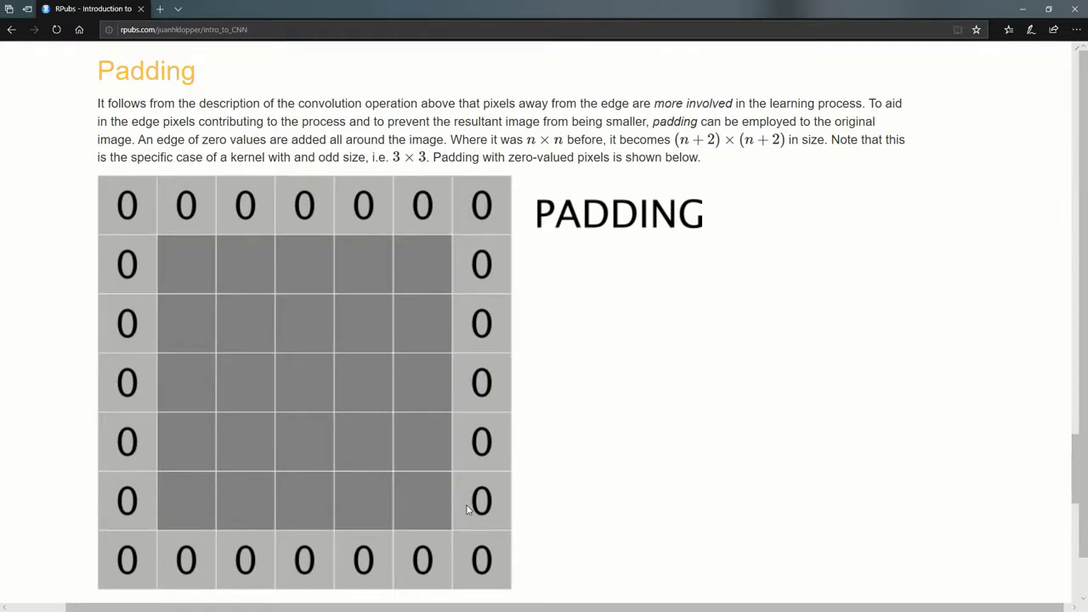
{"action": "mouse_move", "coordinate": [393, 289]}
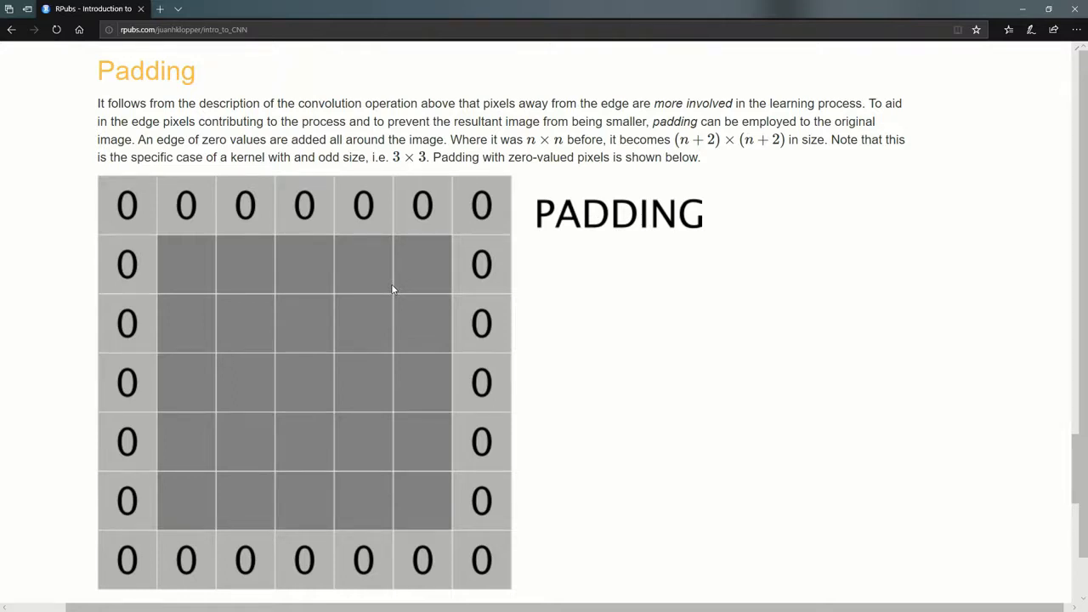
{"action": "scroll", "scroll_direction": "down", "scroll_amount": 3}
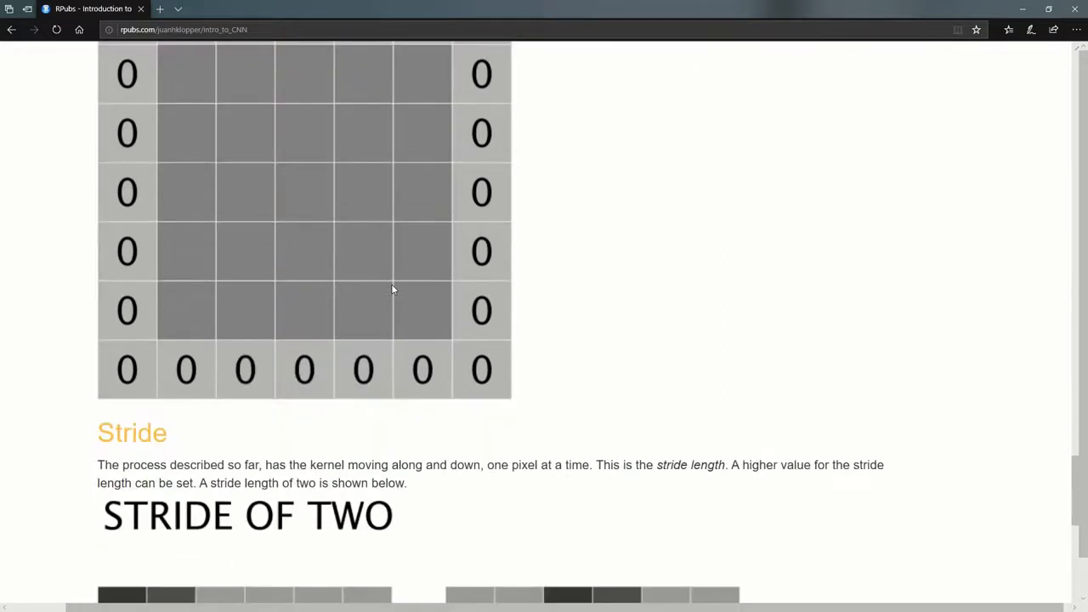
{"action": "scroll", "scroll_direction": "down", "scroll_amount": 3}
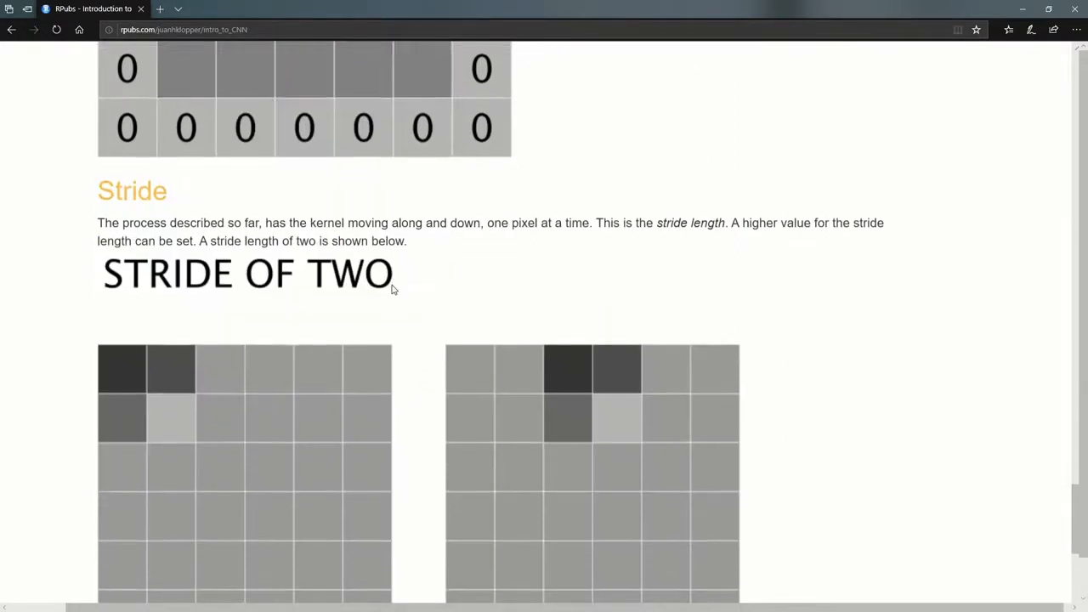
{"action": "scroll", "scroll_direction": "down", "scroll_amount": 3}
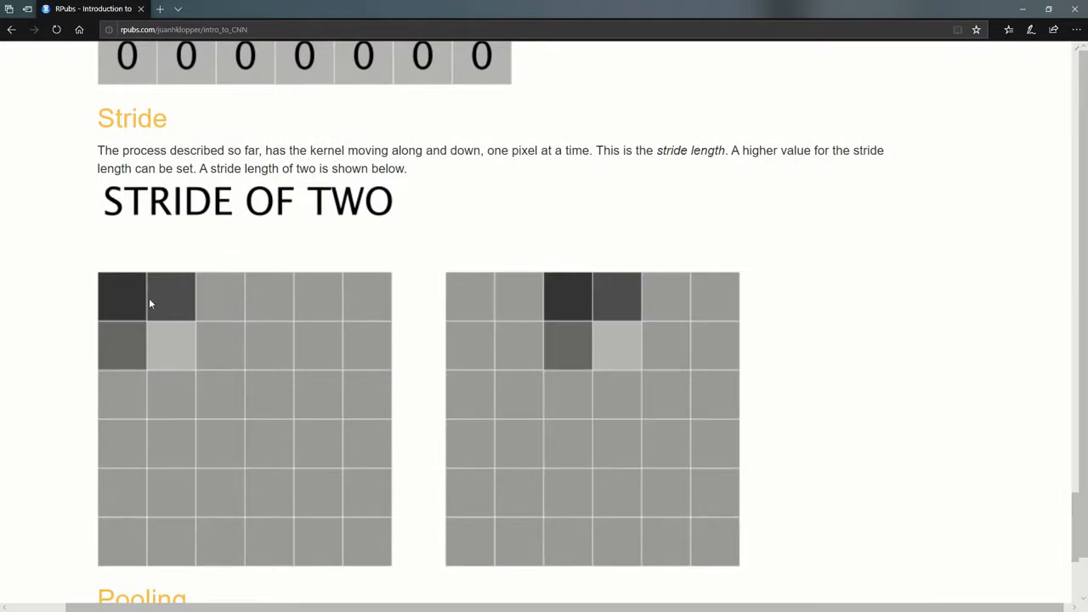
{"action": "mouse_move", "coordinate": [568, 299]}
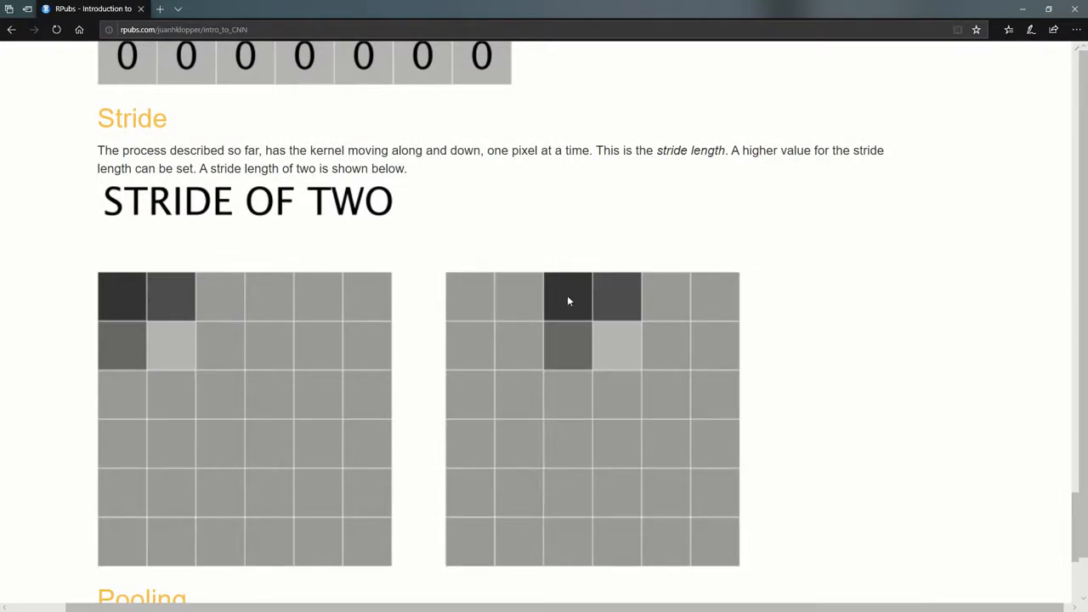
{"action": "mouse_move", "coordinate": [532, 262]}
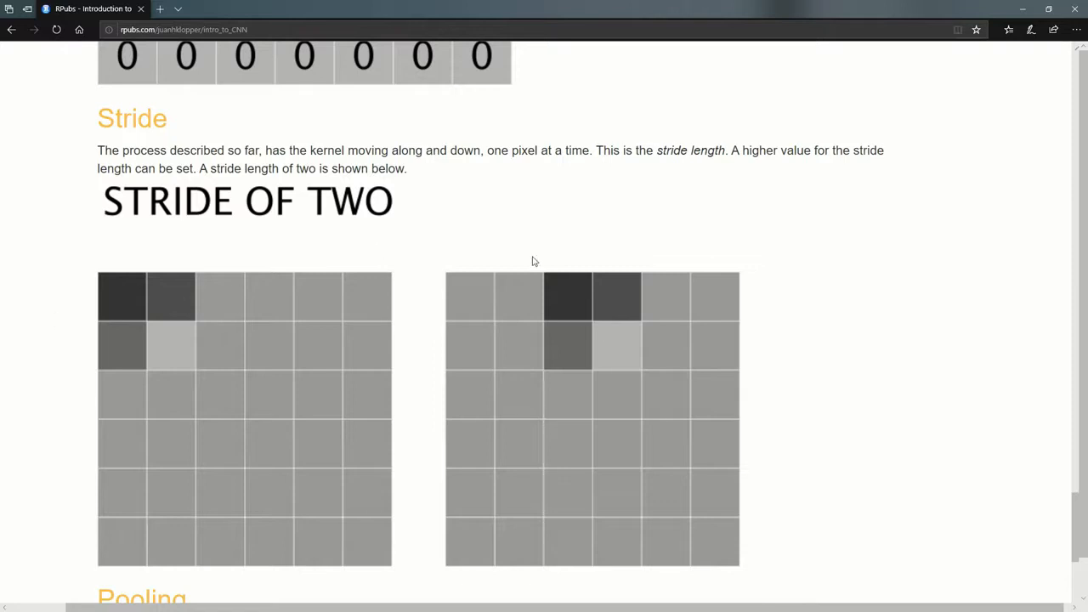
{"action": "mouse_move", "coordinate": [585, 318]}
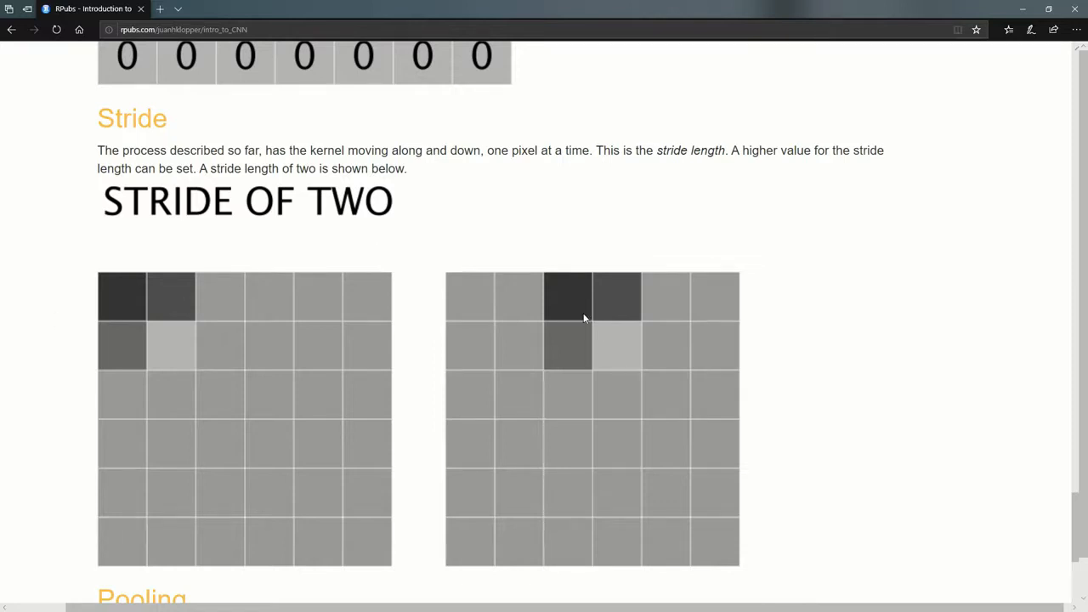
{"action": "scroll", "scroll_direction": "down", "scroll_amount": 3}
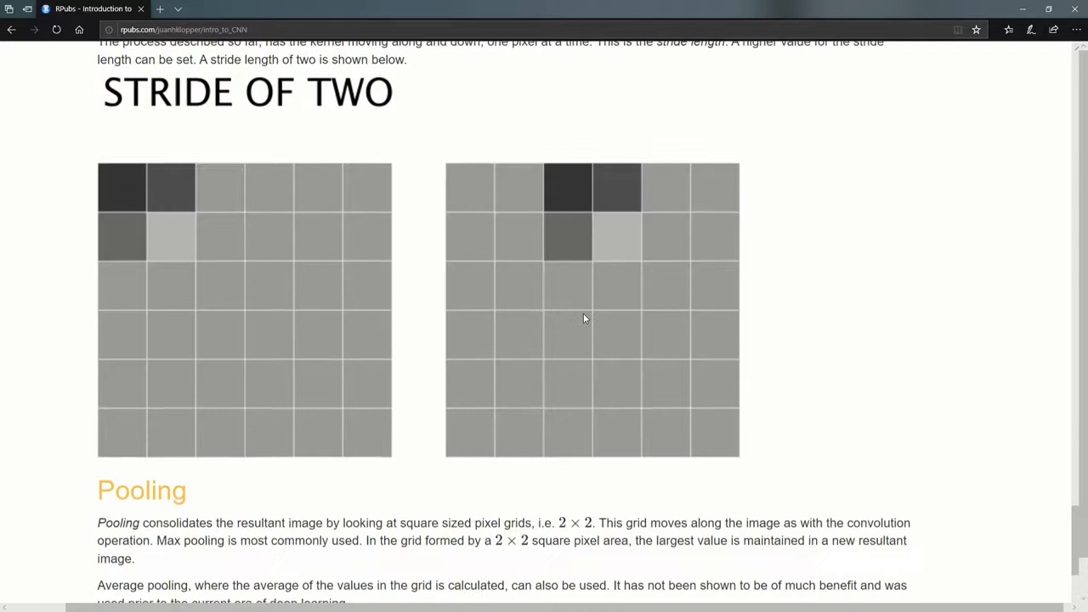
{"action": "scroll", "scroll_direction": "down", "scroll_amount": 3}
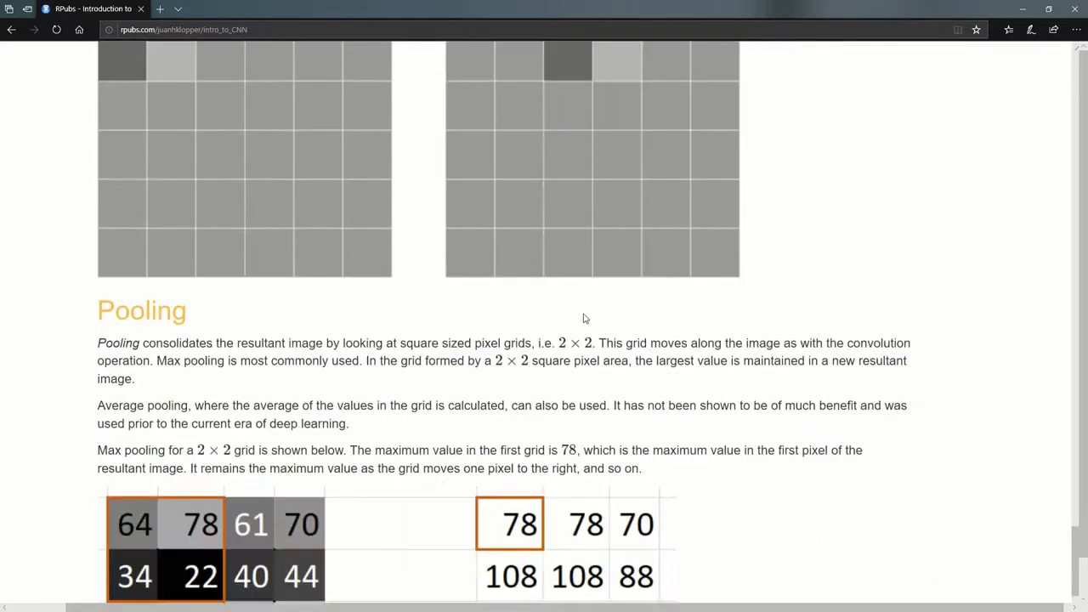
{"action": "scroll", "scroll_direction": "down", "scroll_amount": 3}
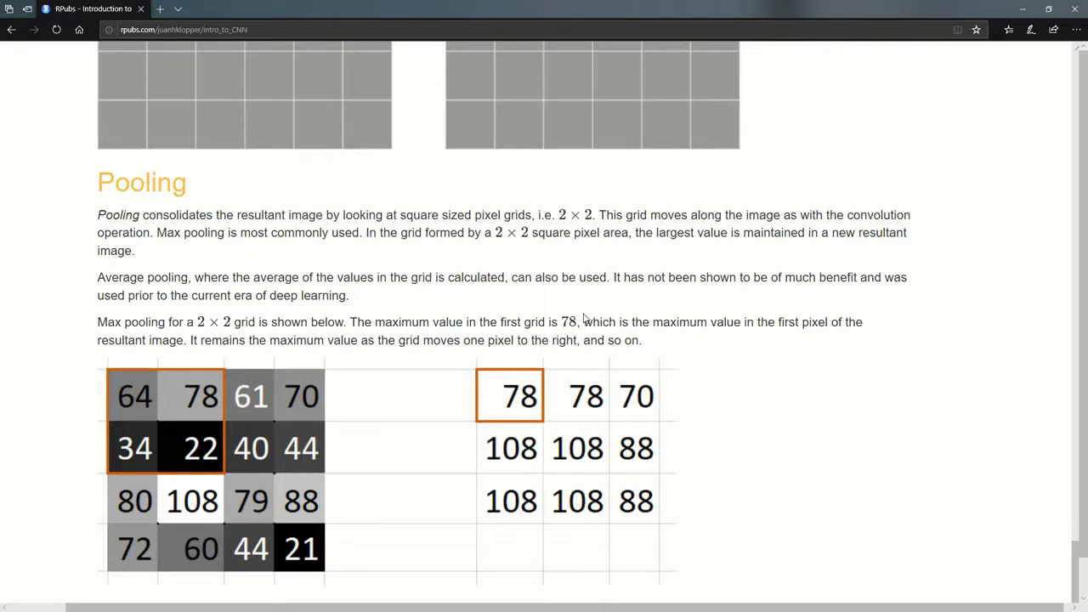
{"action": "scroll", "scroll_direction": "down", "scroll_amount": 3}
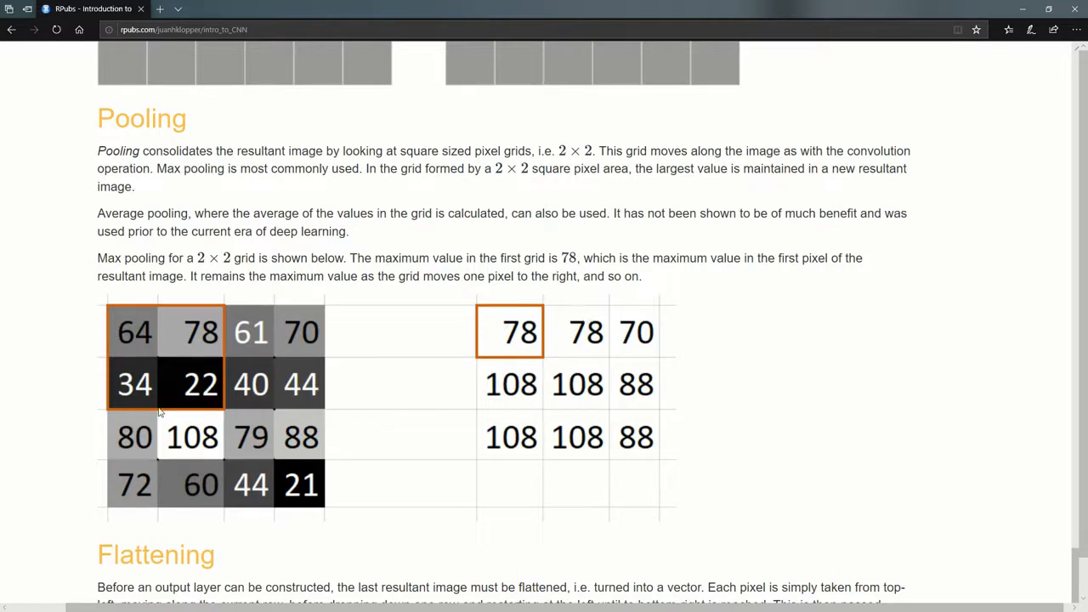
{"action": "mouse_move", "coordinate": [200, 459]}
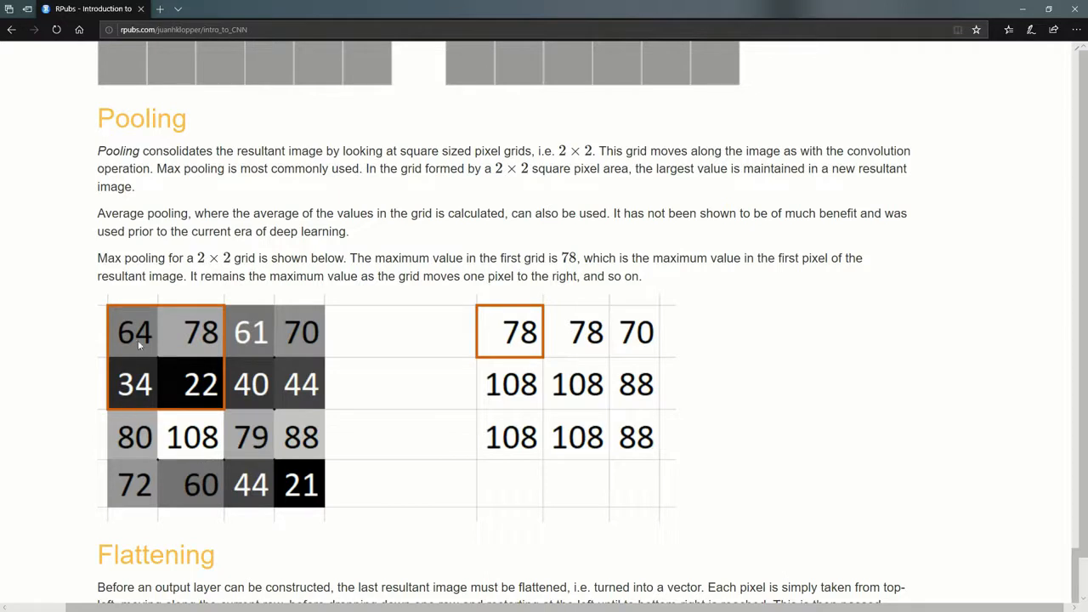
{"action": "mouse_move", "coordinate": [203, 326]}
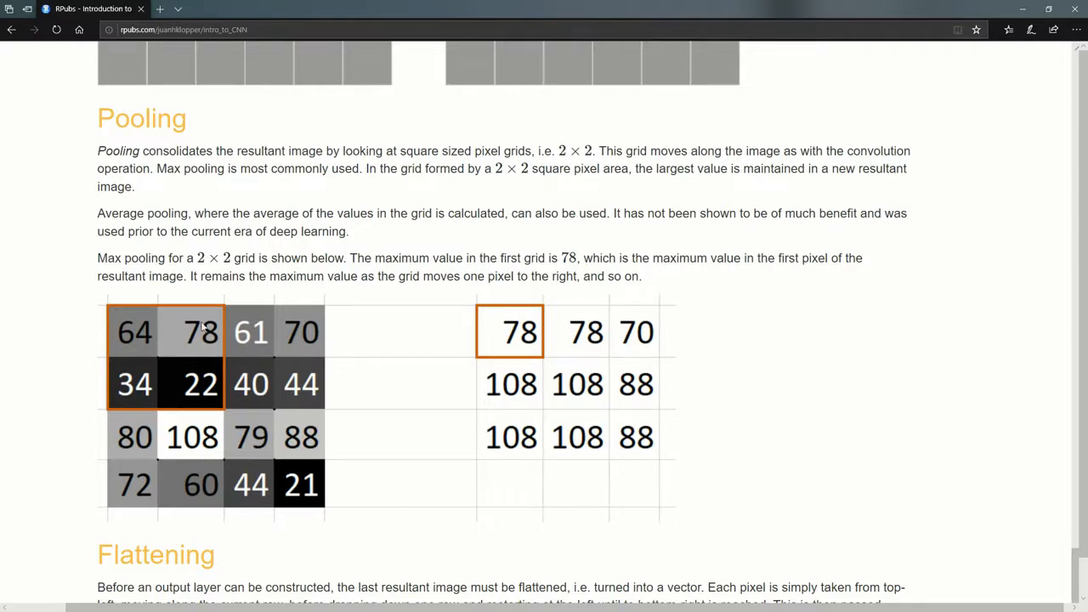
{"action": "mouse_move", "coordinate": [156, 395]}
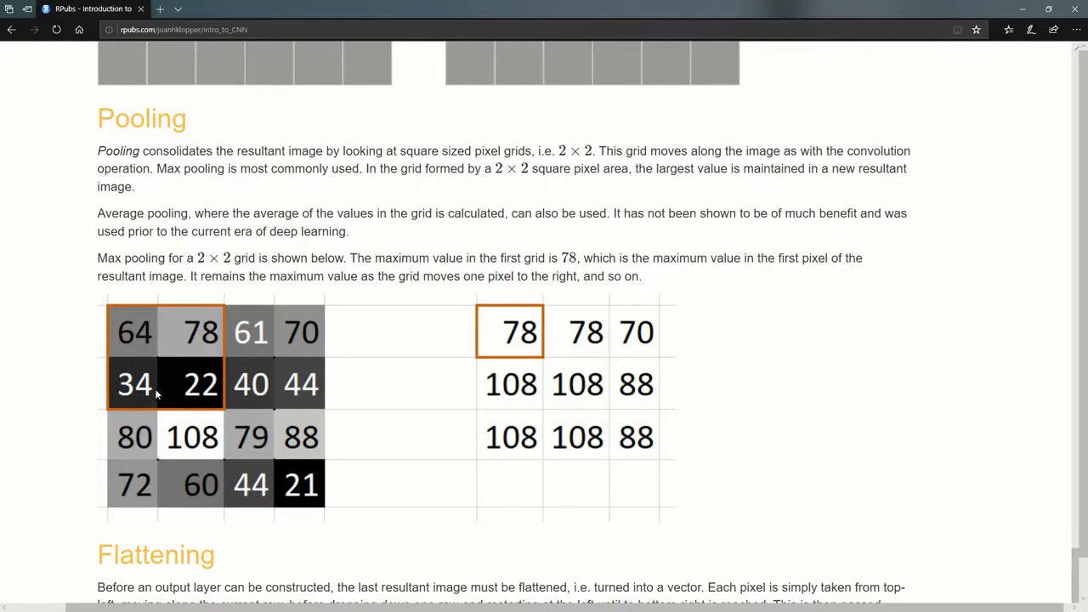
{"action": "mouse_move", "coordinate": [162, 364]}
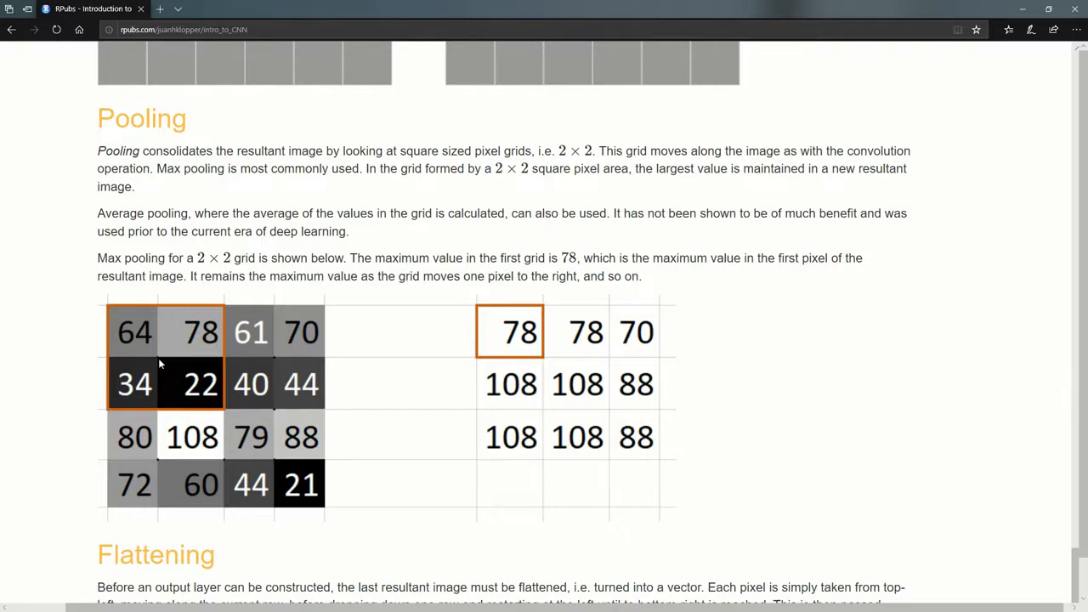
{"action": "mouse_move", "coordinate": [490, 331]}
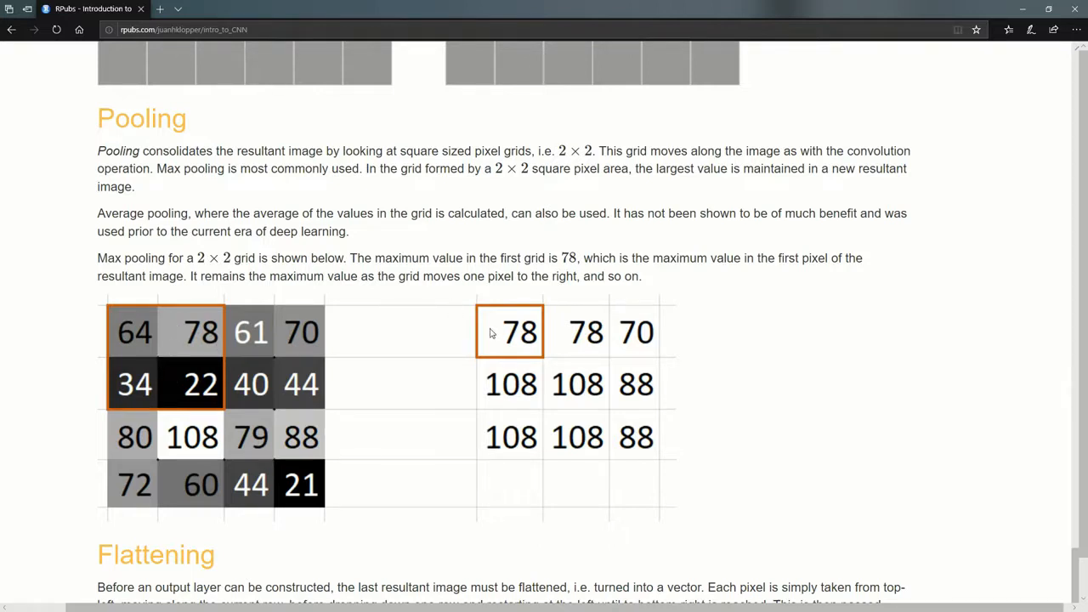
{"action": "mouse_move", "coordinate": [196, 340]}
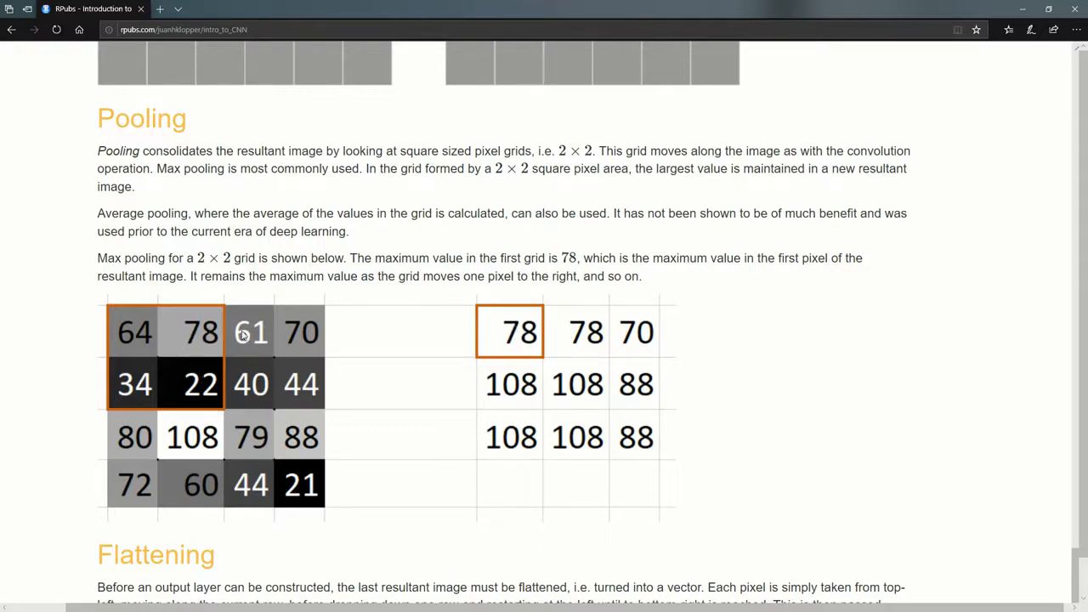
{"action": "mouse_move", "coordinate": [242, 372]}
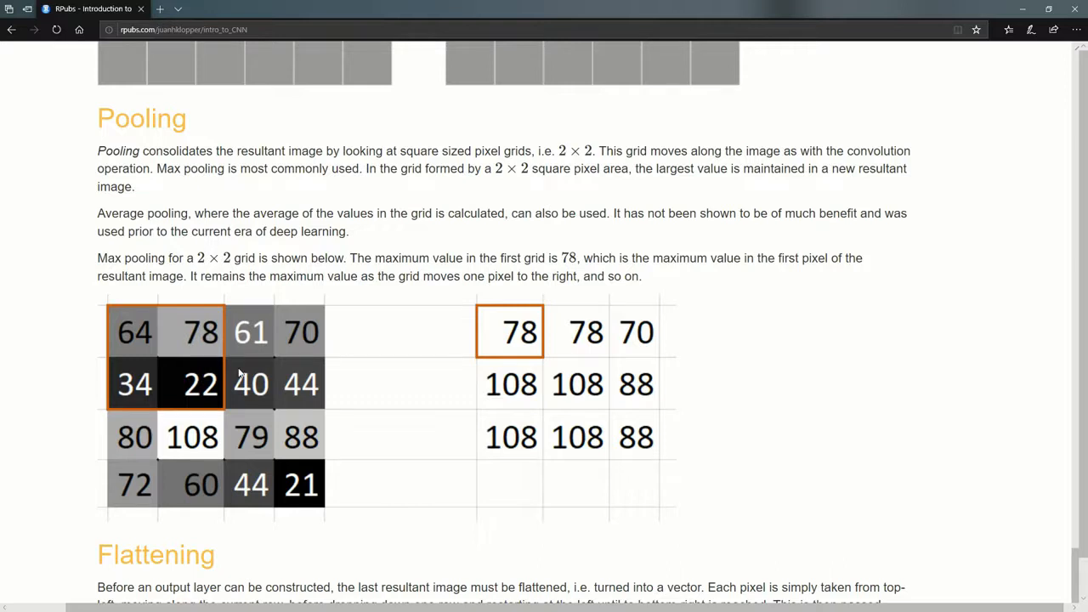
{"action": "mouse_move", "coordinate": [572, 344]}
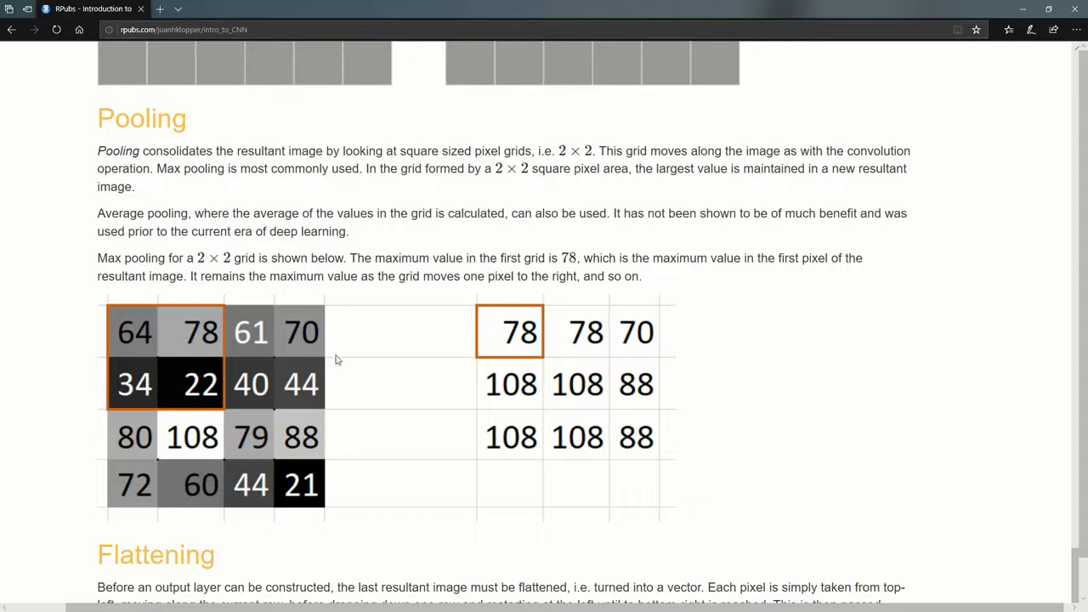
{"action": "mouse_move", "coordinate": [593, 325]}
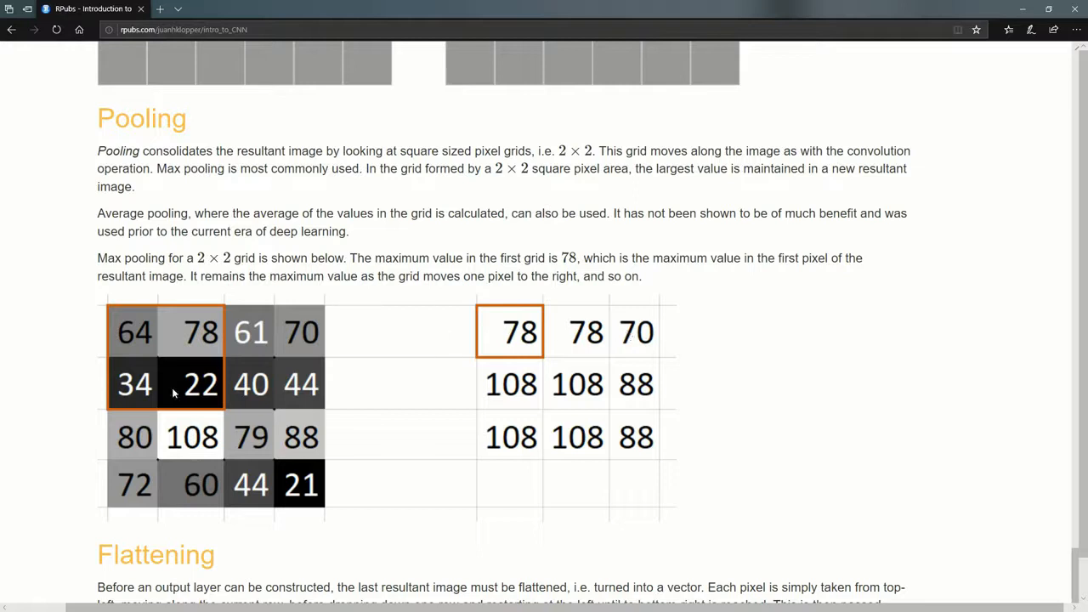
{"action": "mouse_move", "coordinate": [119, 391]}
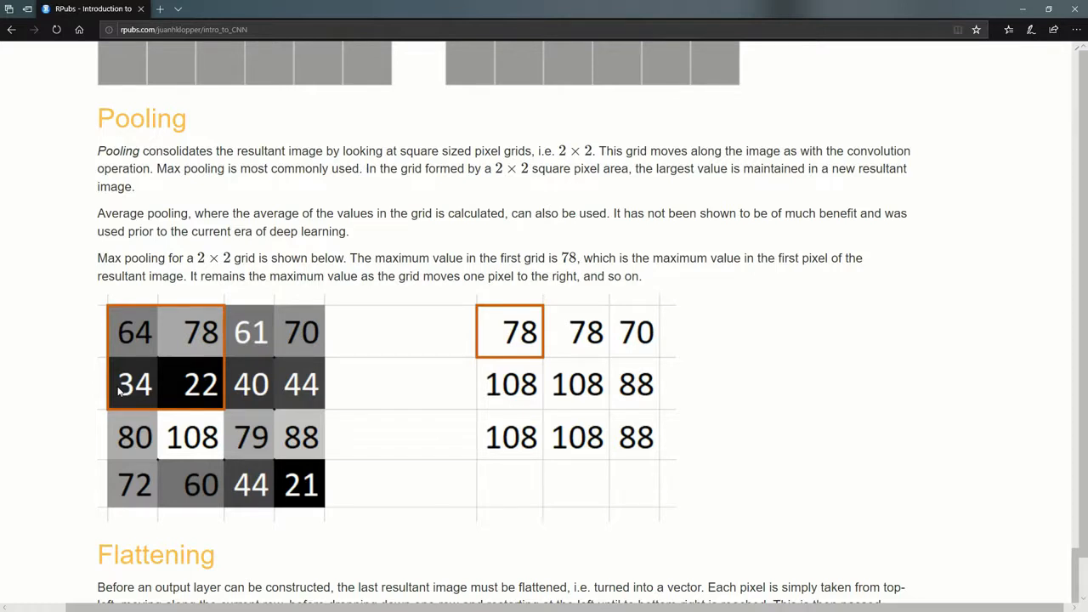
{"action": "scroll", "scroll_direction": "down", "scroll_amount": 3}
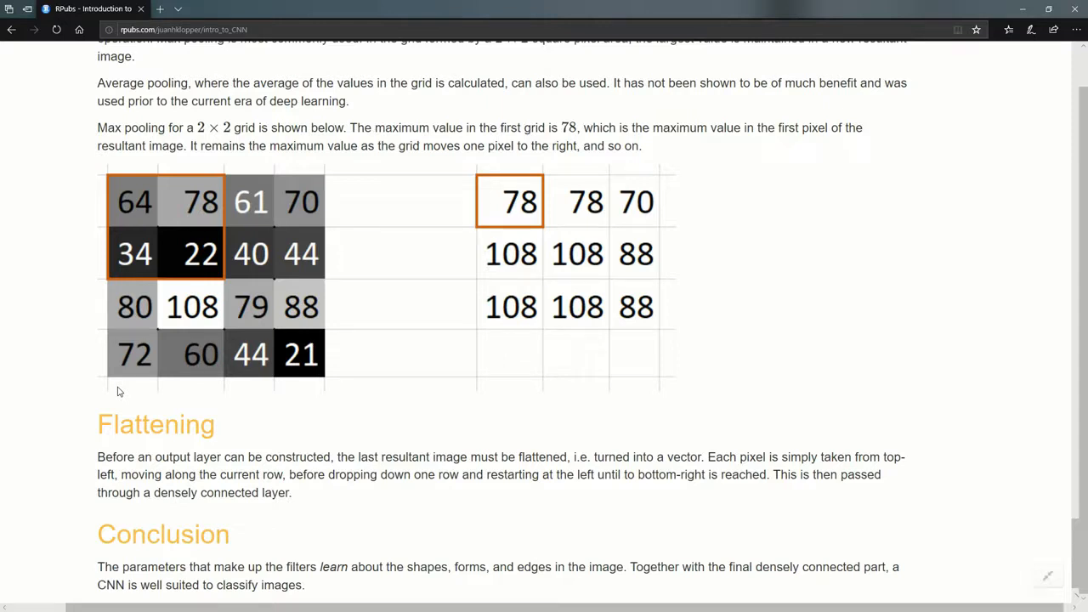
{"action": "mouse_move", "coordinate": [552, 257]}
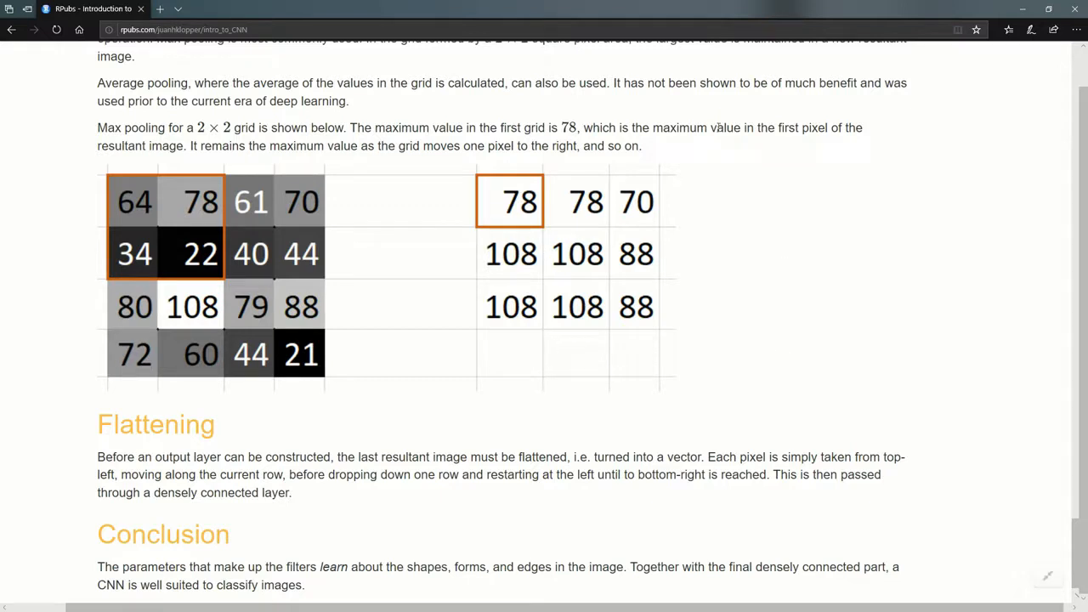
{"action": "mouse_move", "coordinate": [820, 321]}
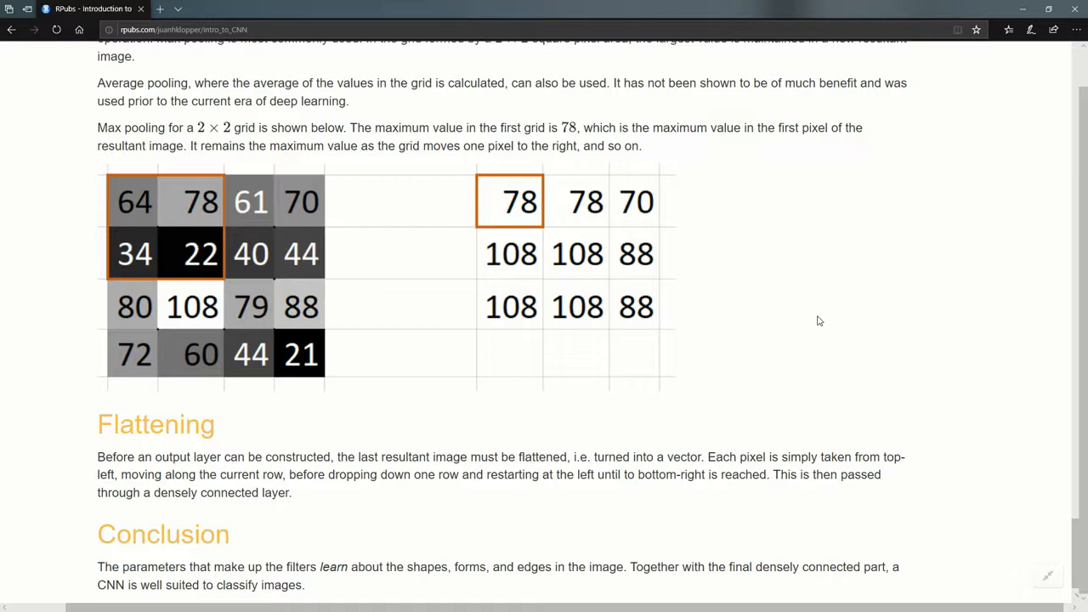
{"action": "mouse_move", "coordinate": [813, 191]}
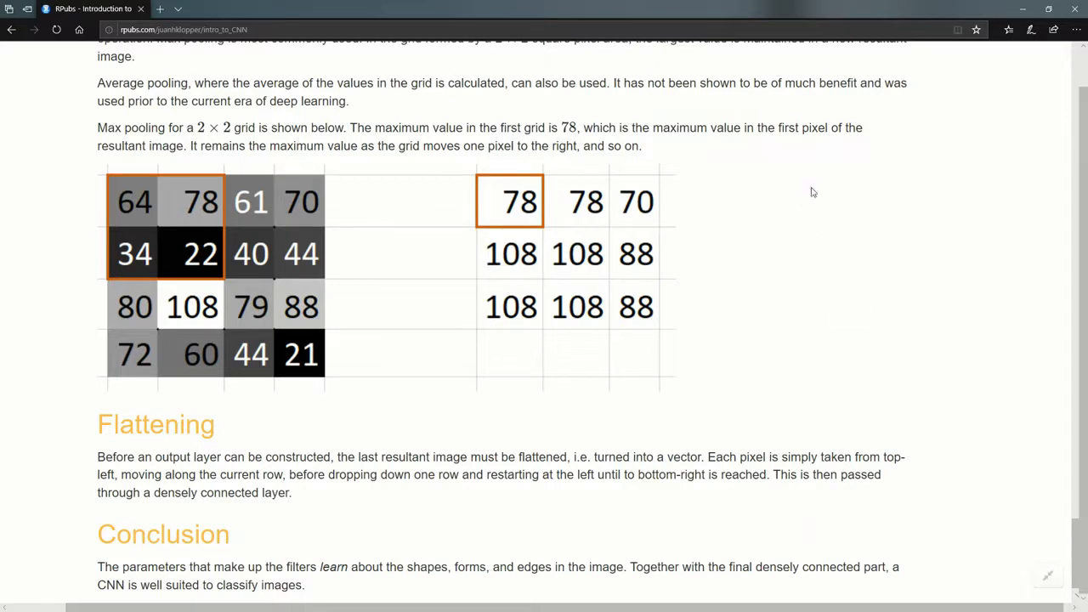
{"action": "mouse_move", "coordinate": [820, 476]}
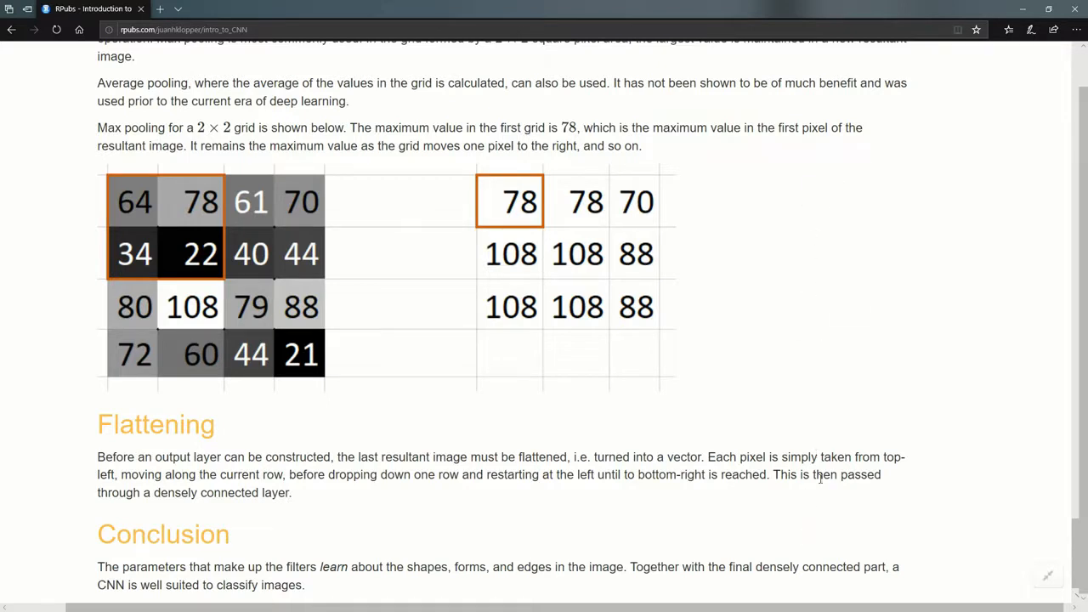